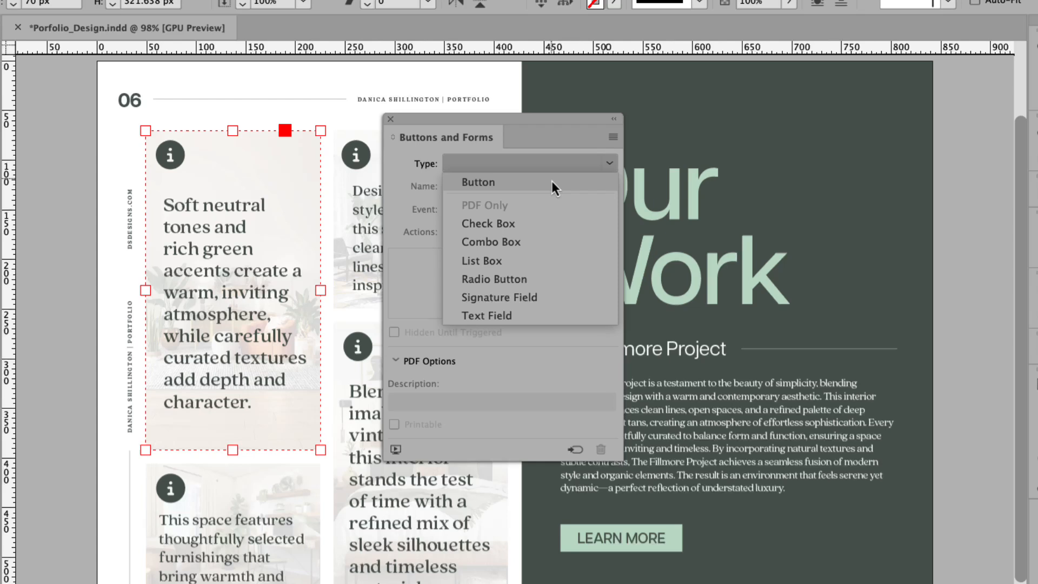
Convert the caption frame into a button with a Show/Hide Buttons and Forms action
click(477, 182)
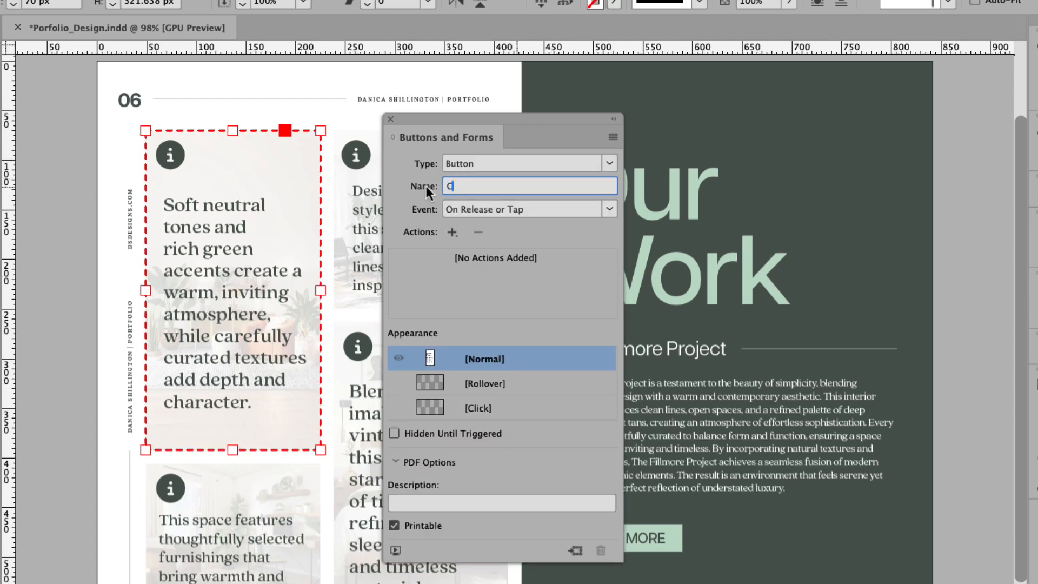
click(453, 233)
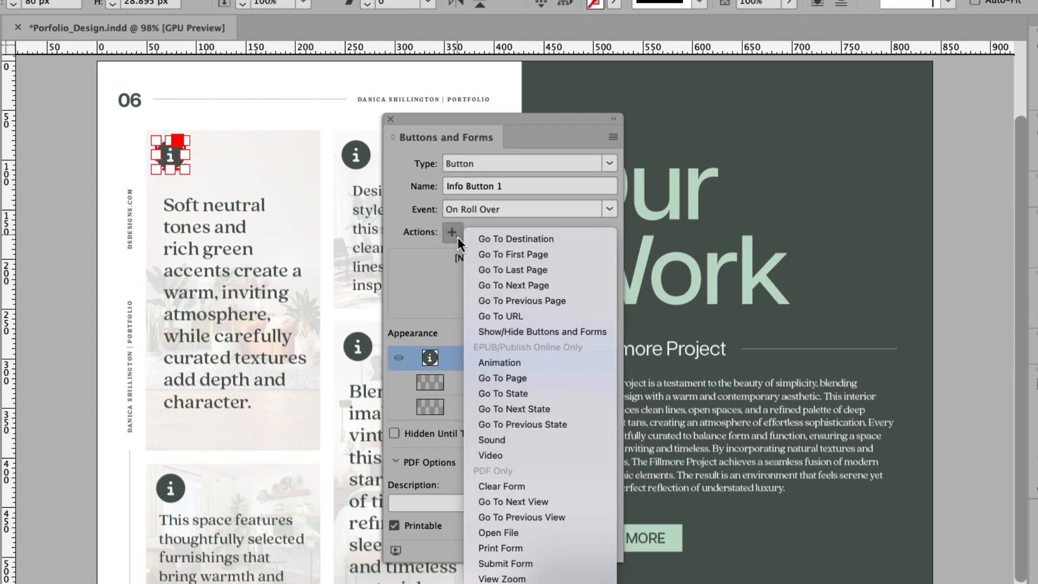
click(542, 331)
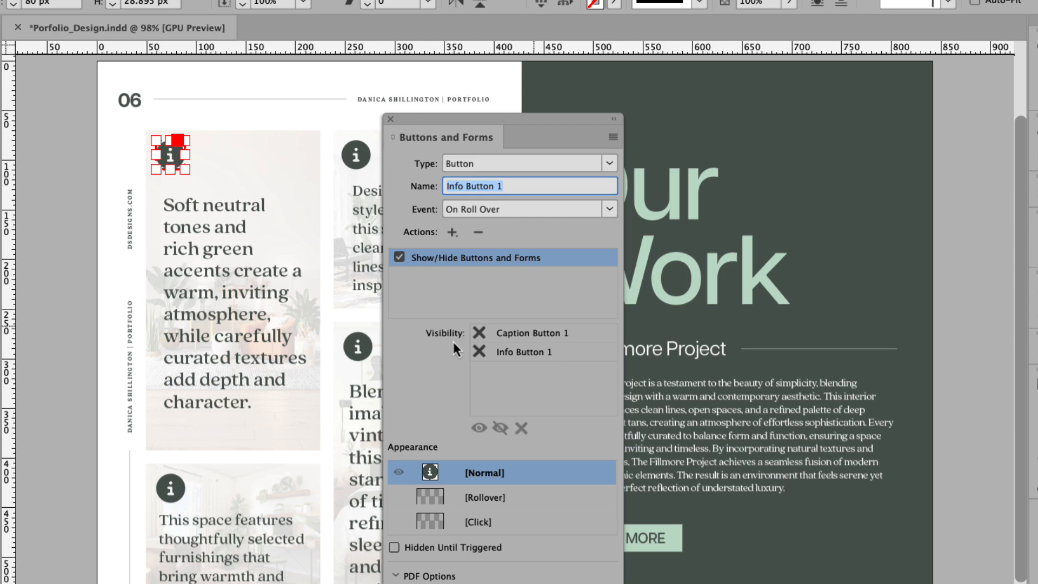
click(480, 333)
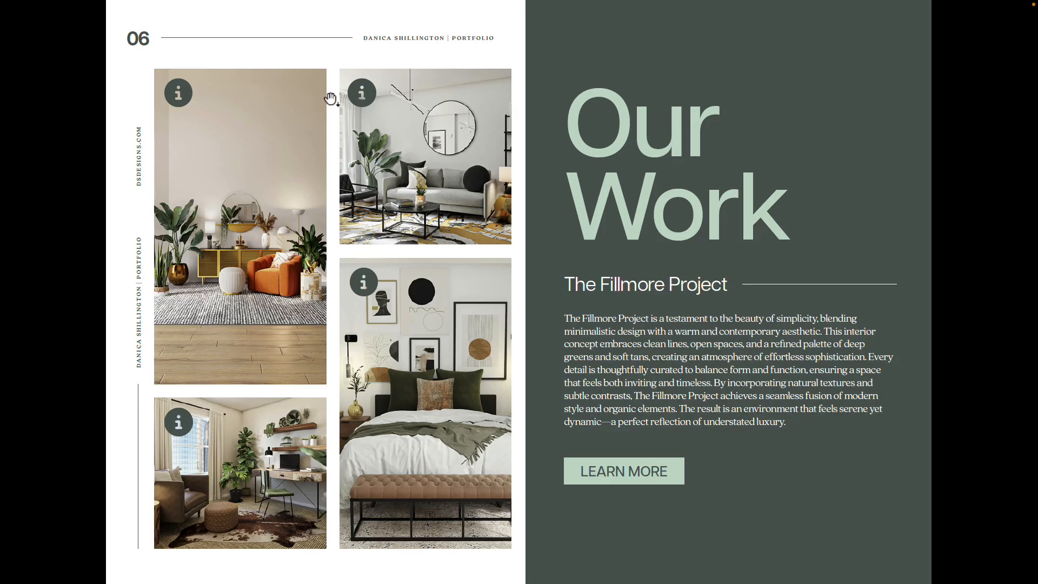
Expand the Info Buttons and Captions layer to list its four info buttons and four captions
click(361, 91)
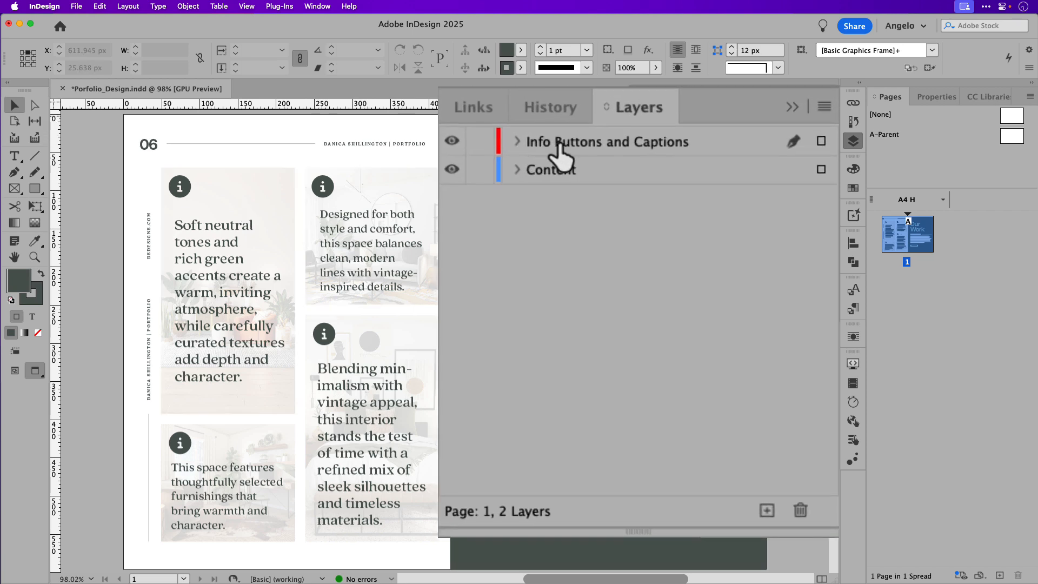
mouse_move(581, 163)
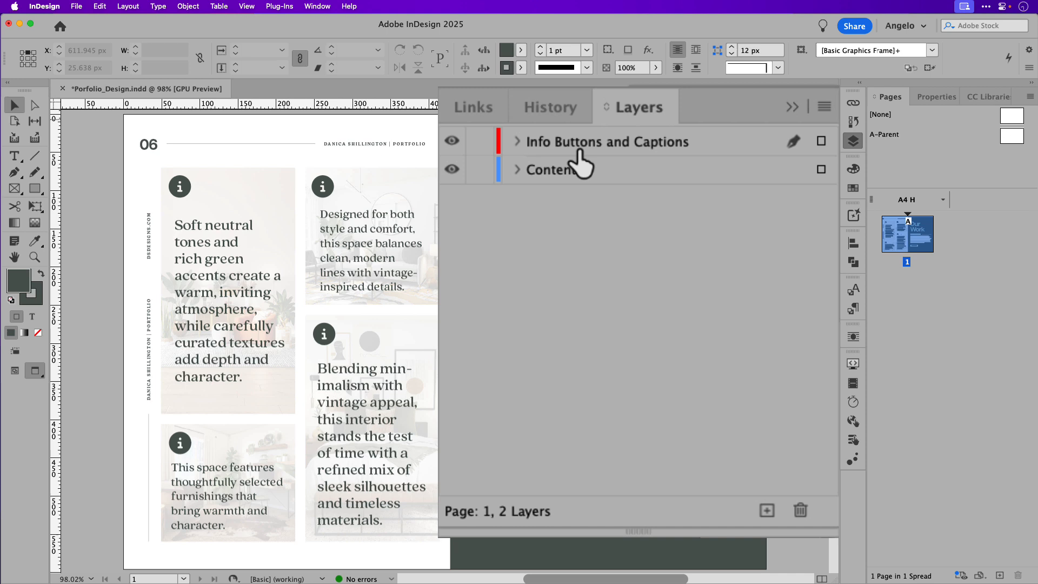
mouse_move(521, 159)
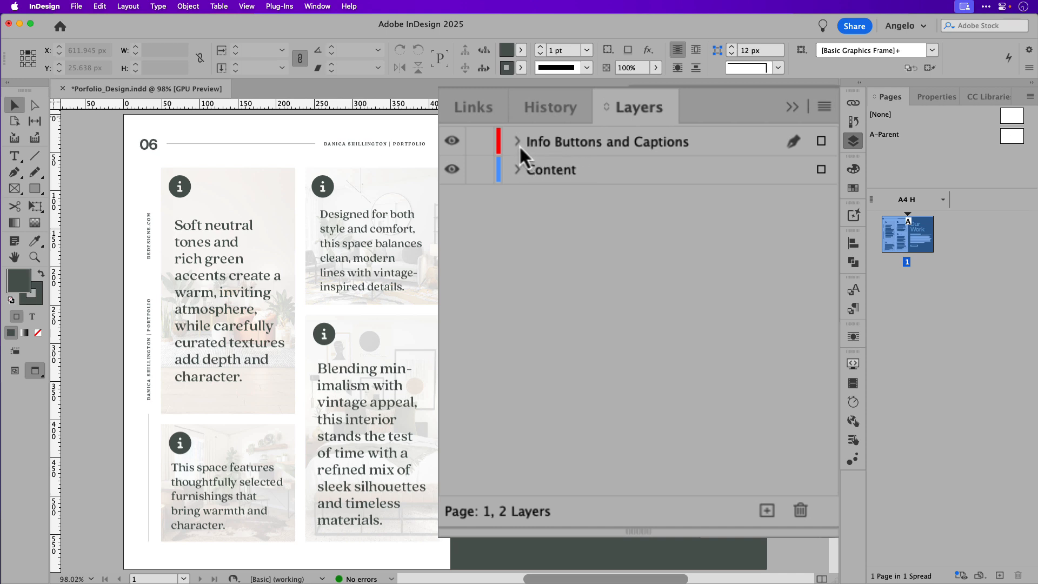
click(518, 142)
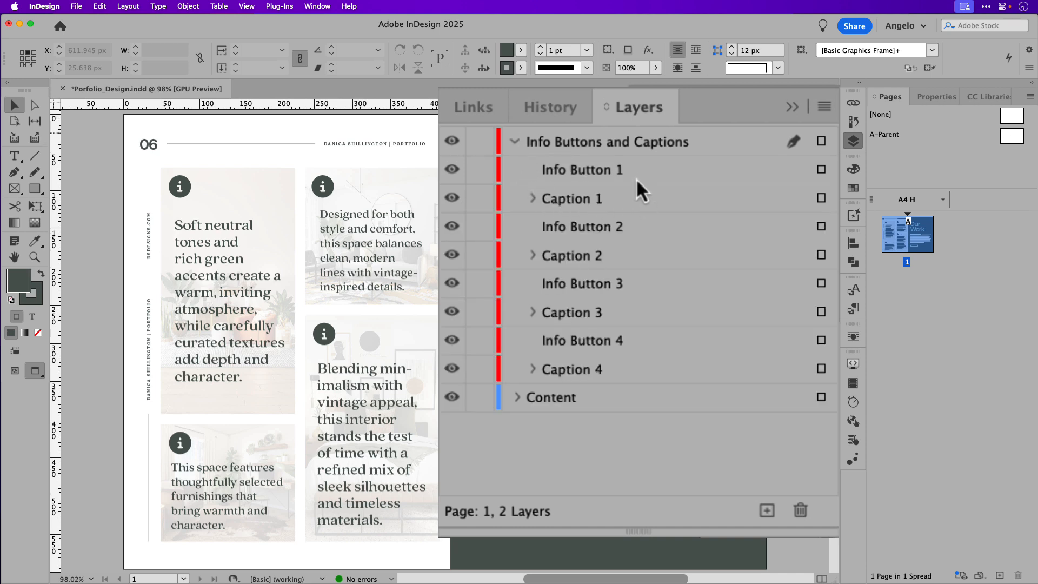
mouse_move(642, 239)
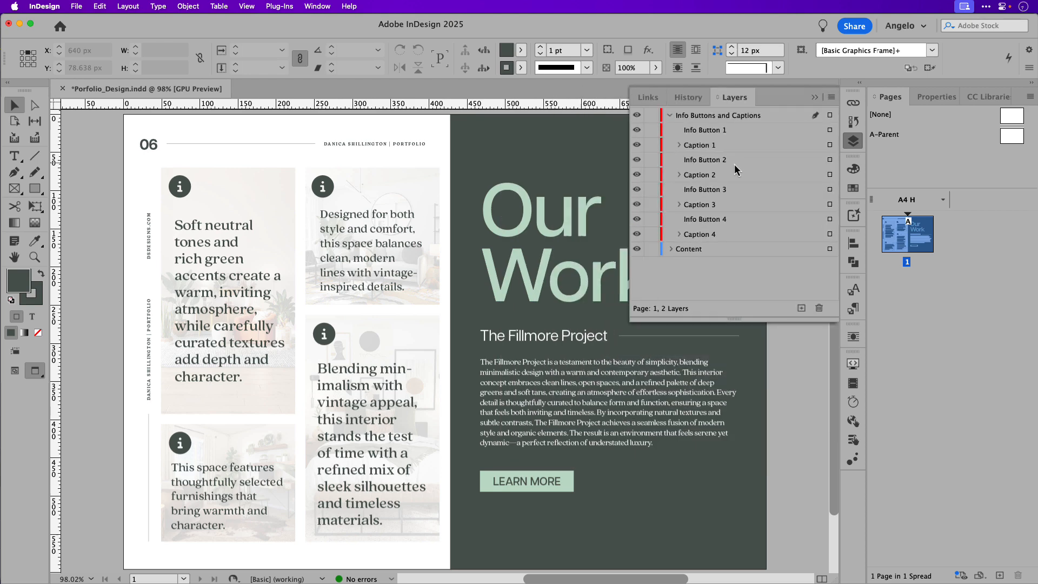
Open the Buttons and Forms panel from Window > Interactive
click(318, 6)
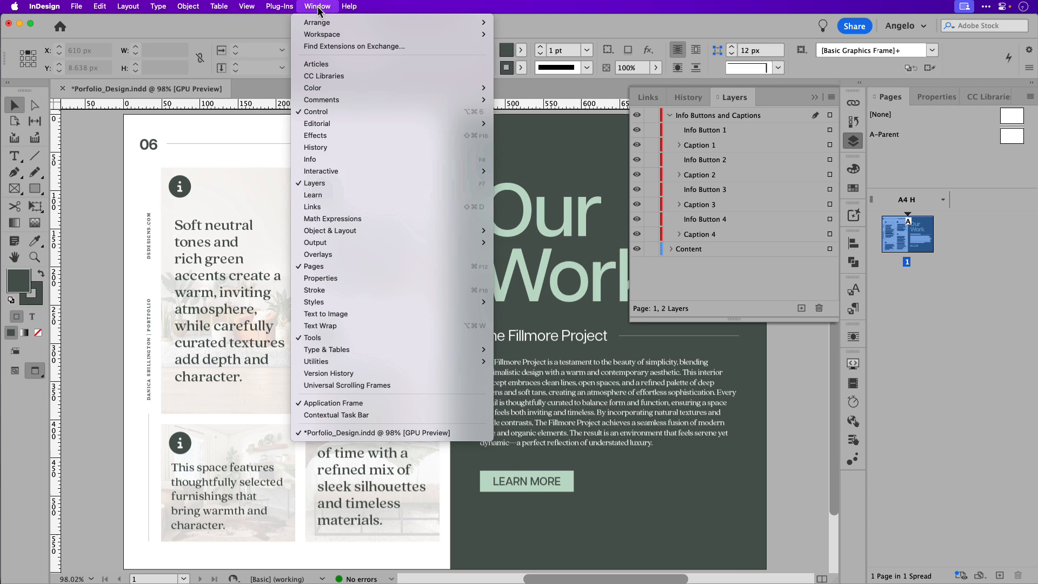
mouse_move(321, 171)
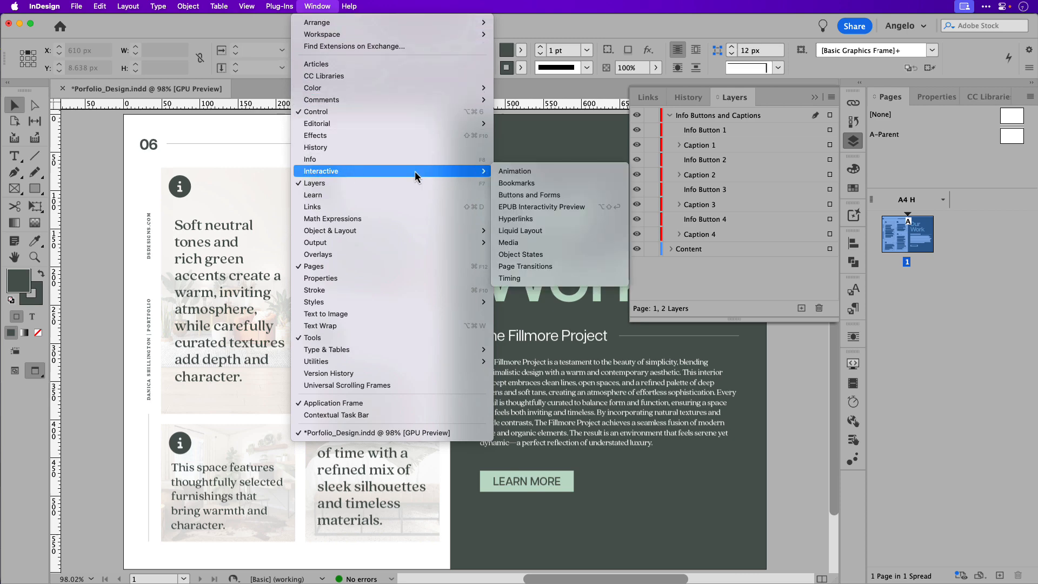
click(529, 194)
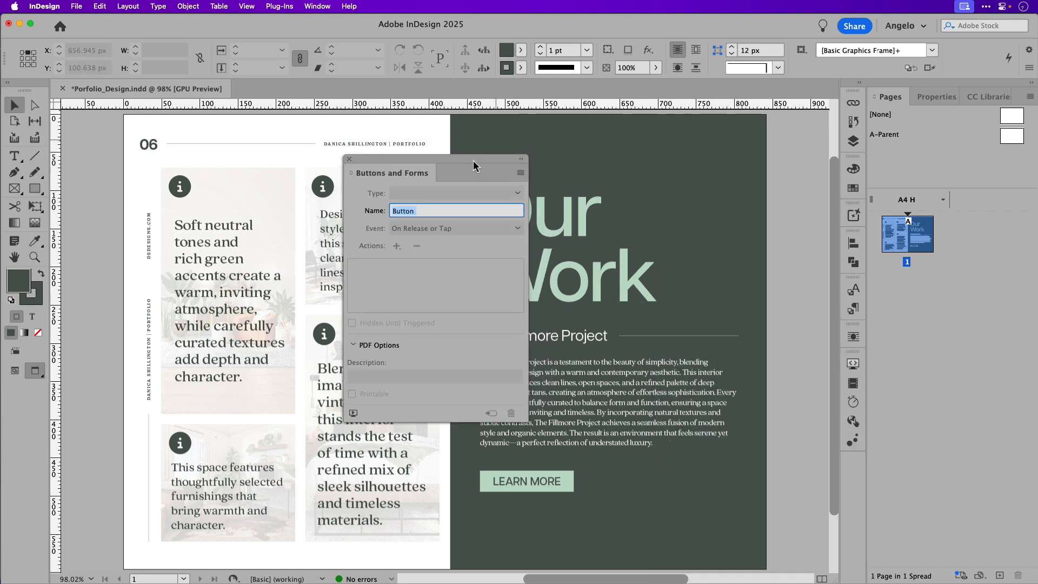
Make the first caption frame a button named 'Caption Button 1', hidden until triggered
click(227, 289)
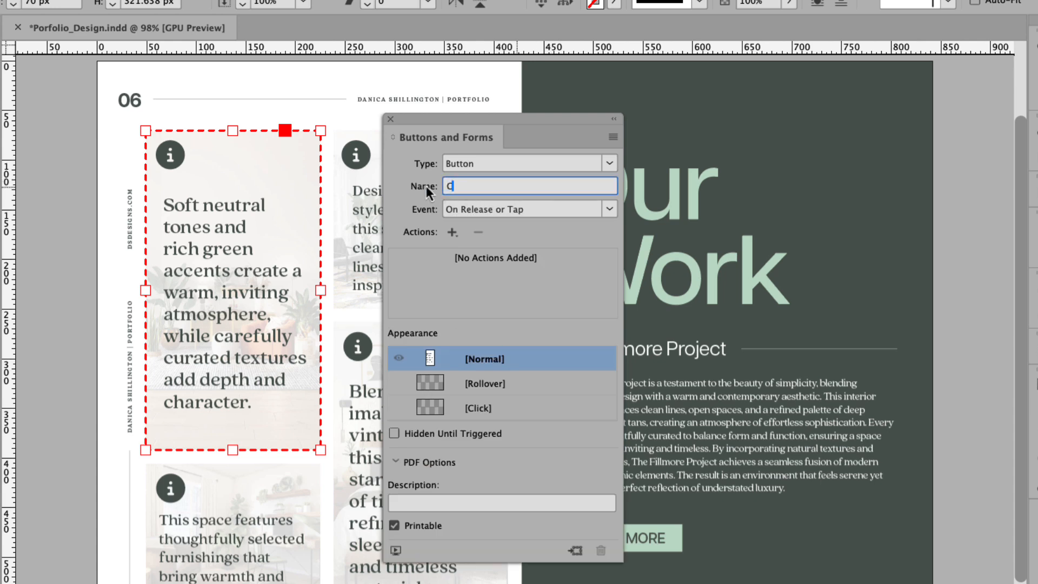
text(Caption Button 1)
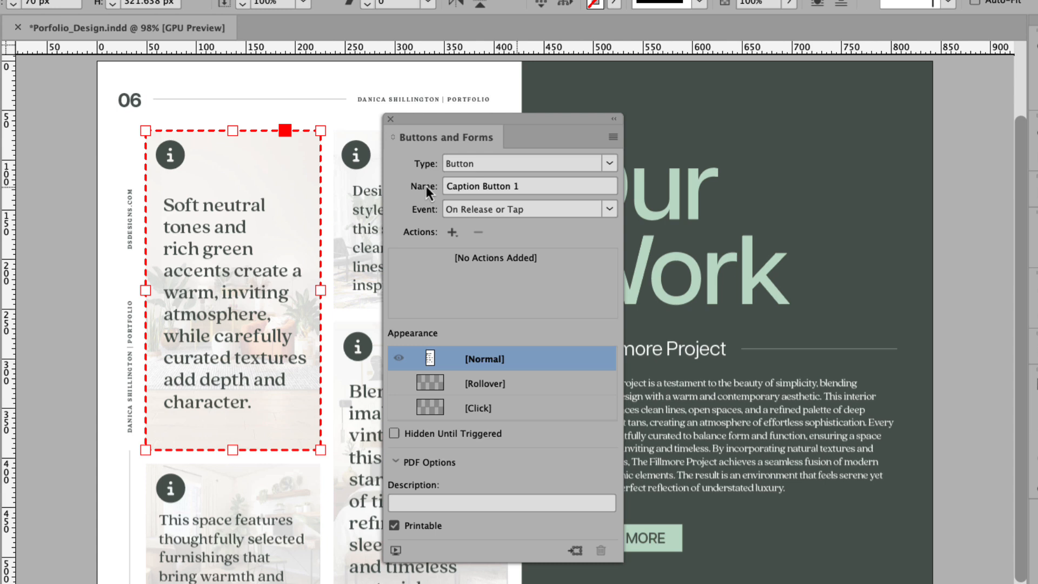
mouse_move(436, 226)
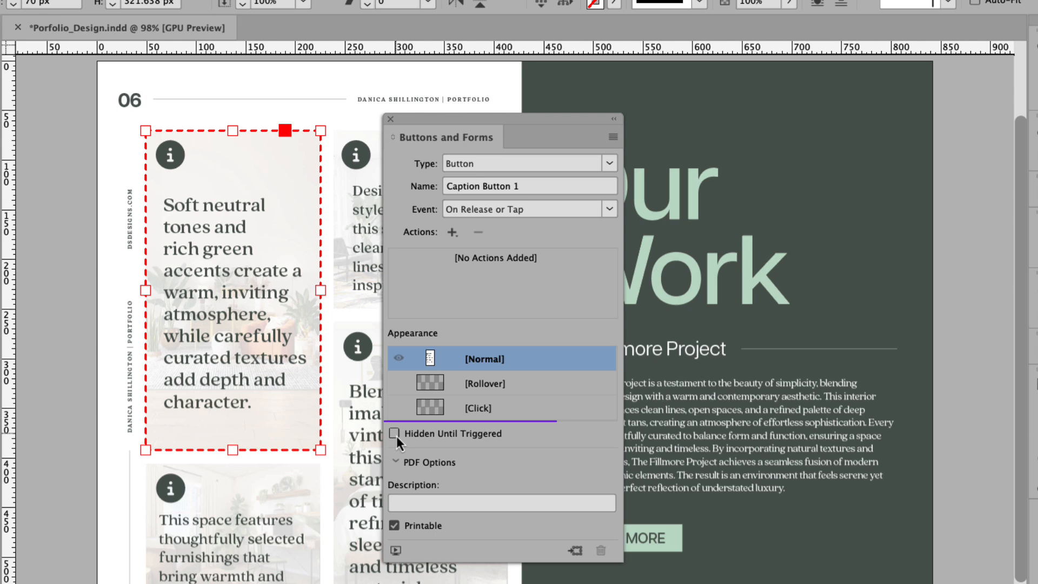
click(395, 434)
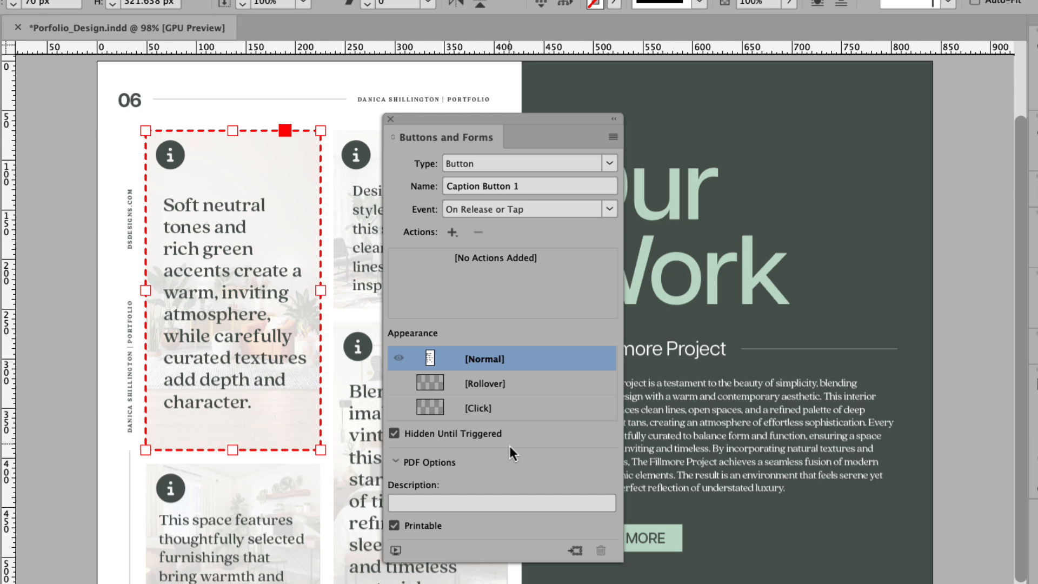
mouse_move(244, 278)
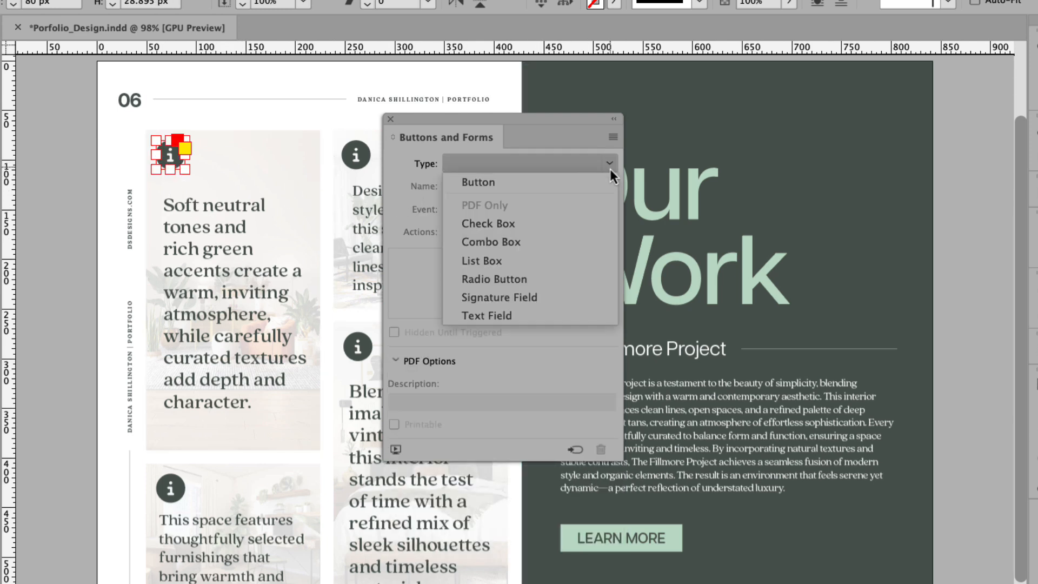
Convert the first info icon into a button named 'Info Button 1'
click(477, 182)
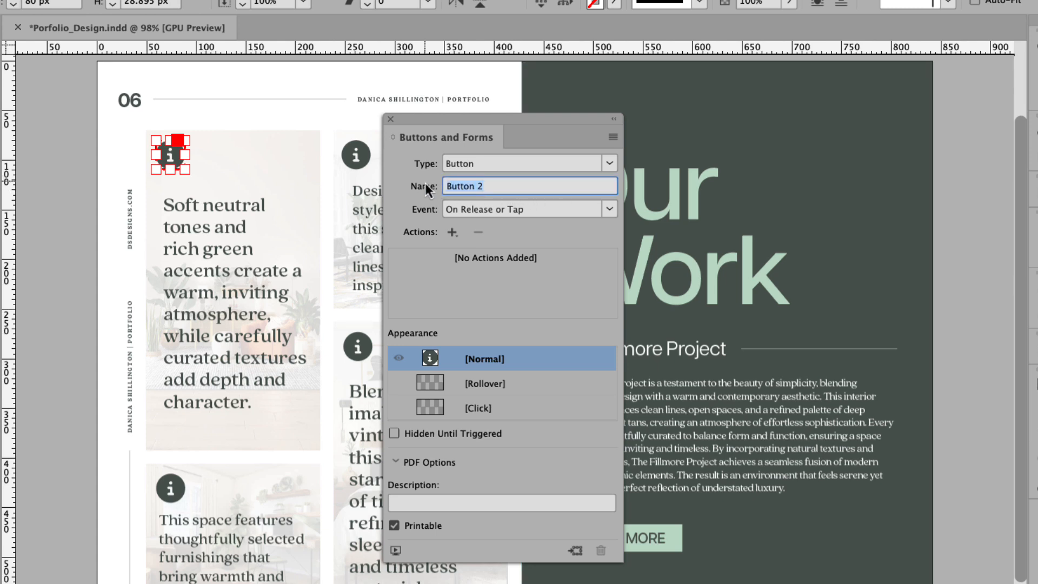
text(Info)
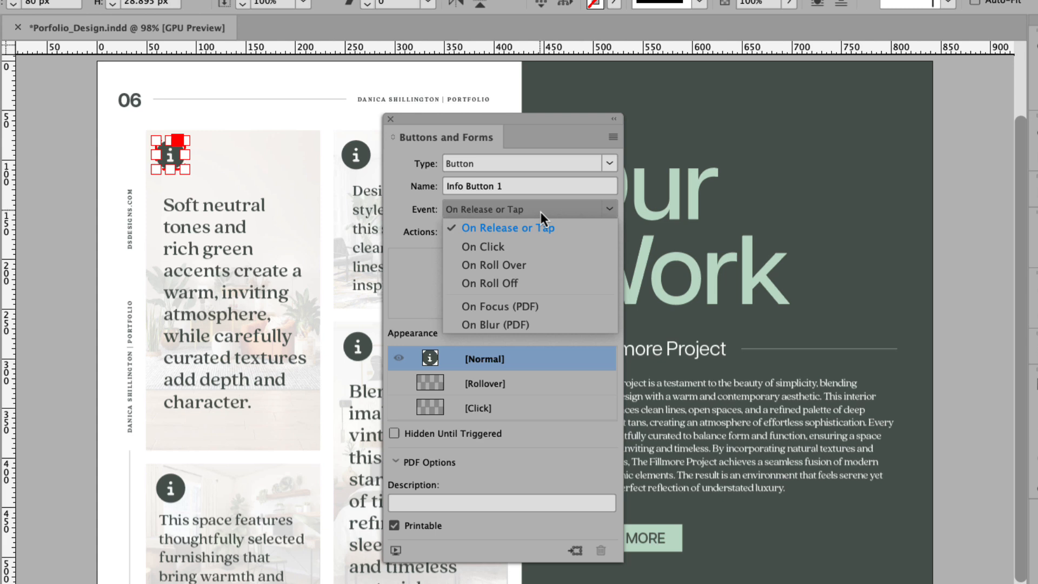
mouse_move(546, 227)
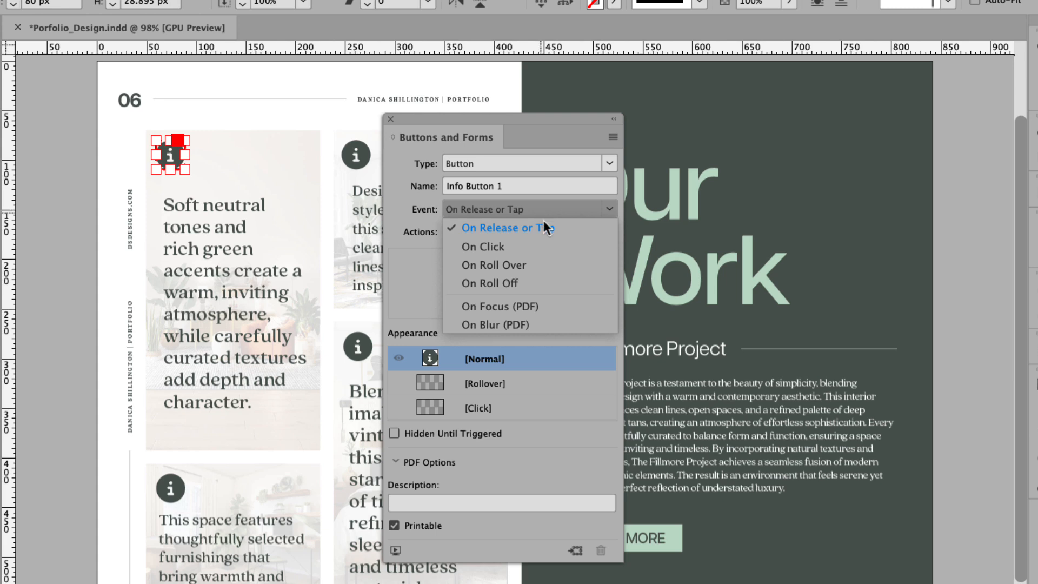
Give Info Button 1 an On Roll Over Show/Hide action that shows Caption Button 1
click(493, 265)
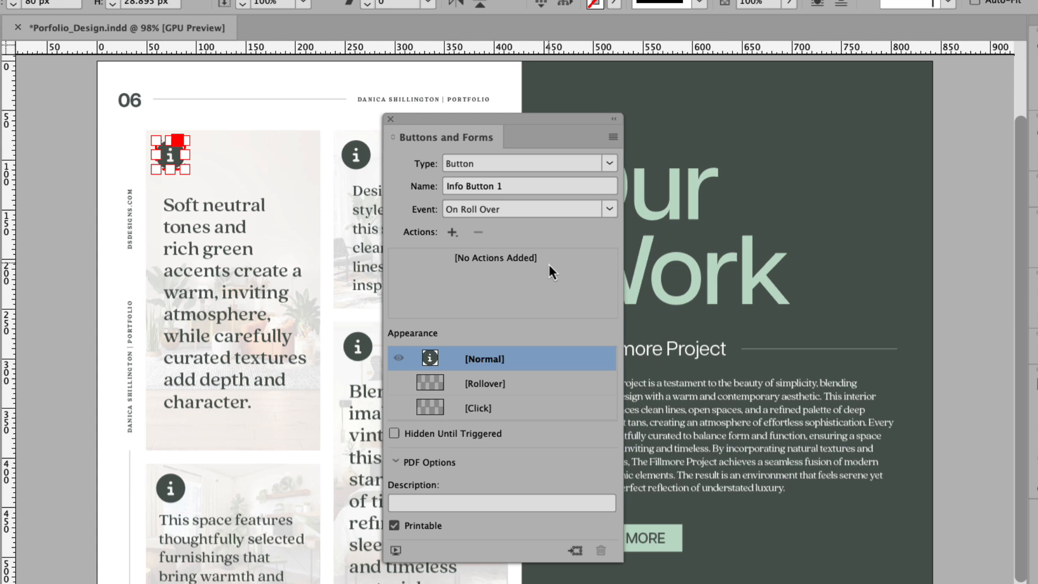
click(452, 232)
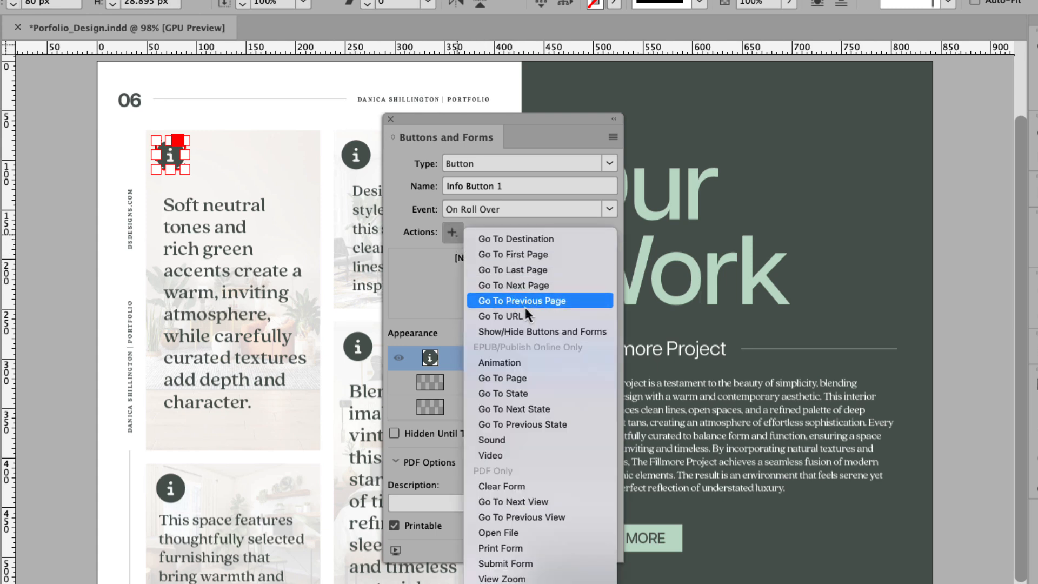
click(540, 331)
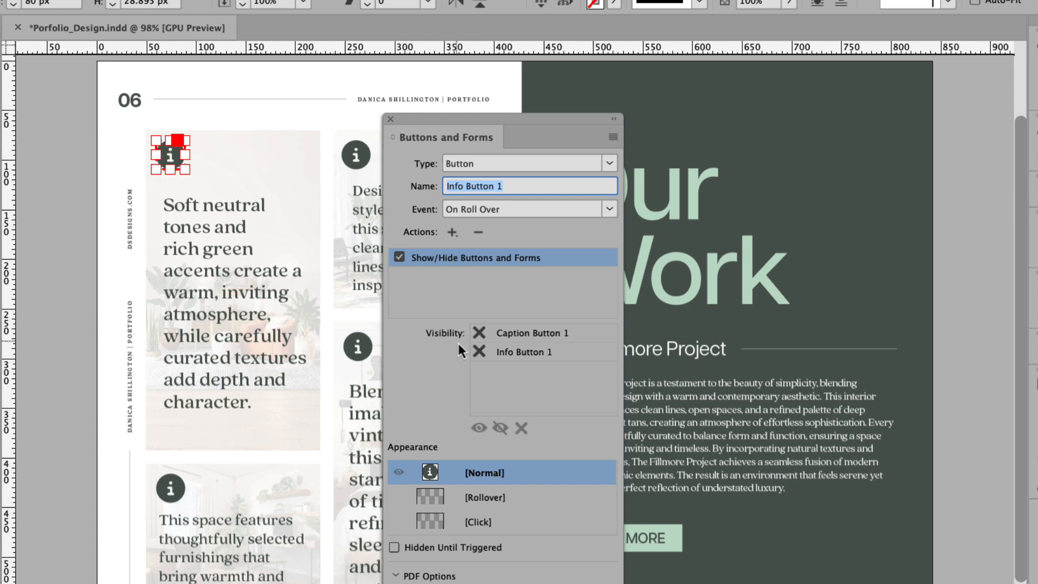
click(479, 332)
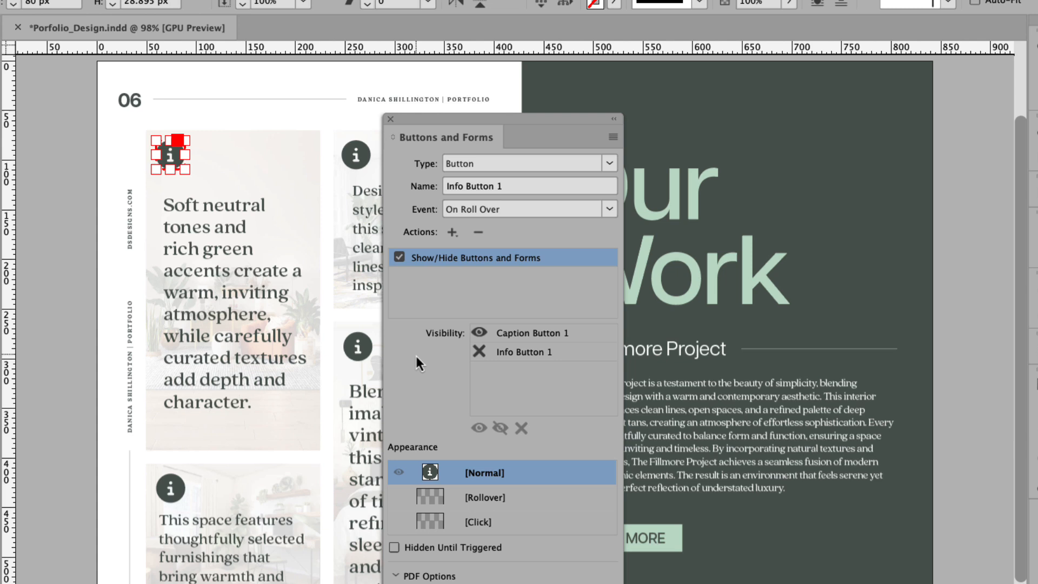
mouse_move(442, 380)
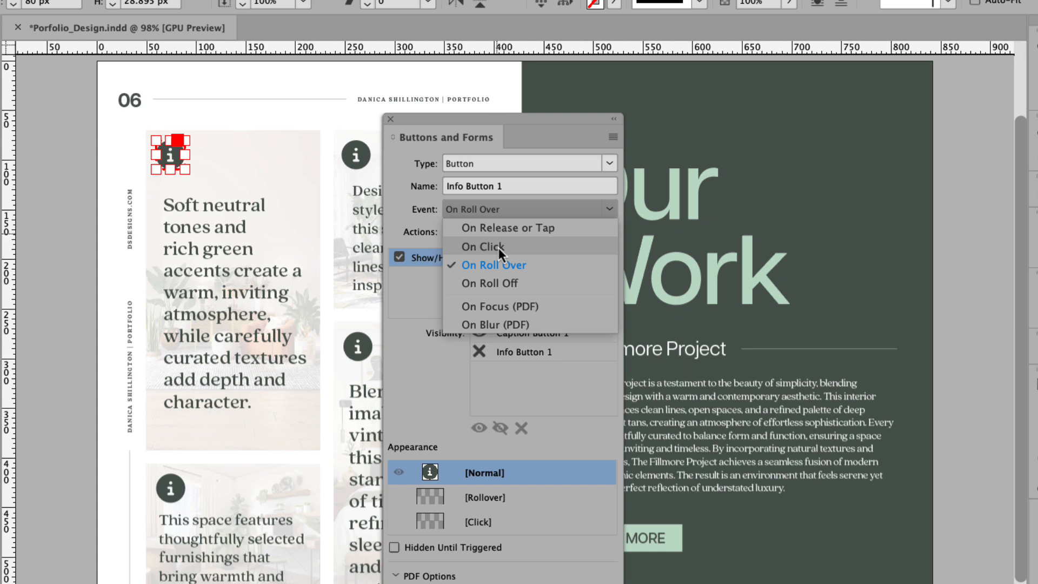
Add an On Roll Off Show/Hide action setting Caption Button 1's visibility
click(489, 282)
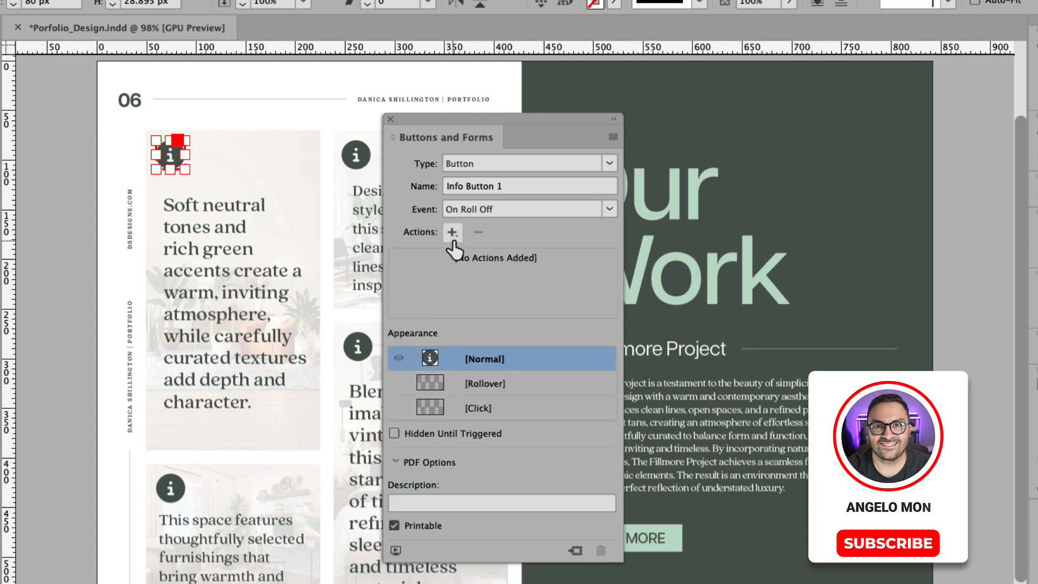
click(452, 232)
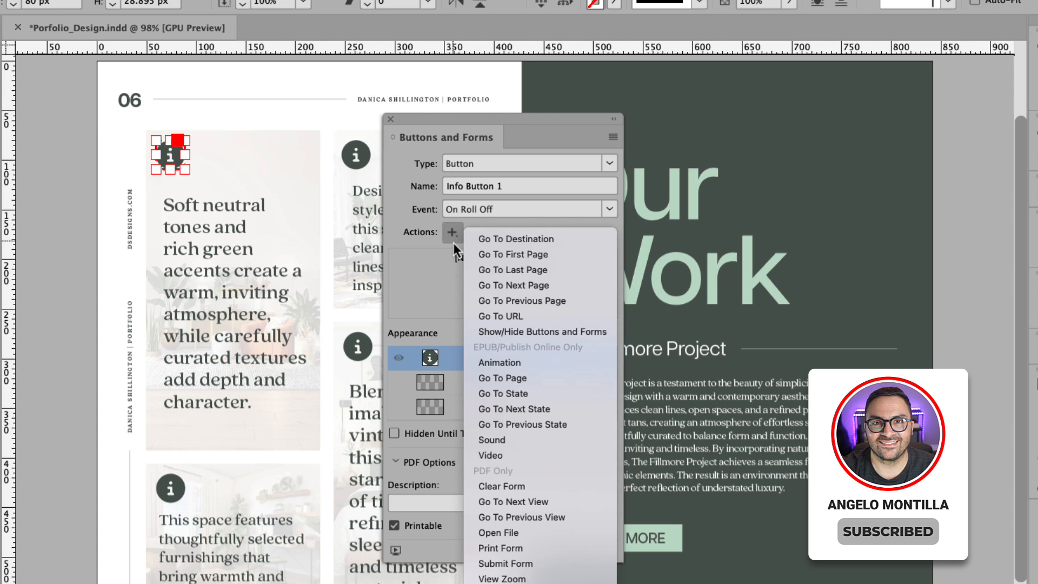
click(542, 331)
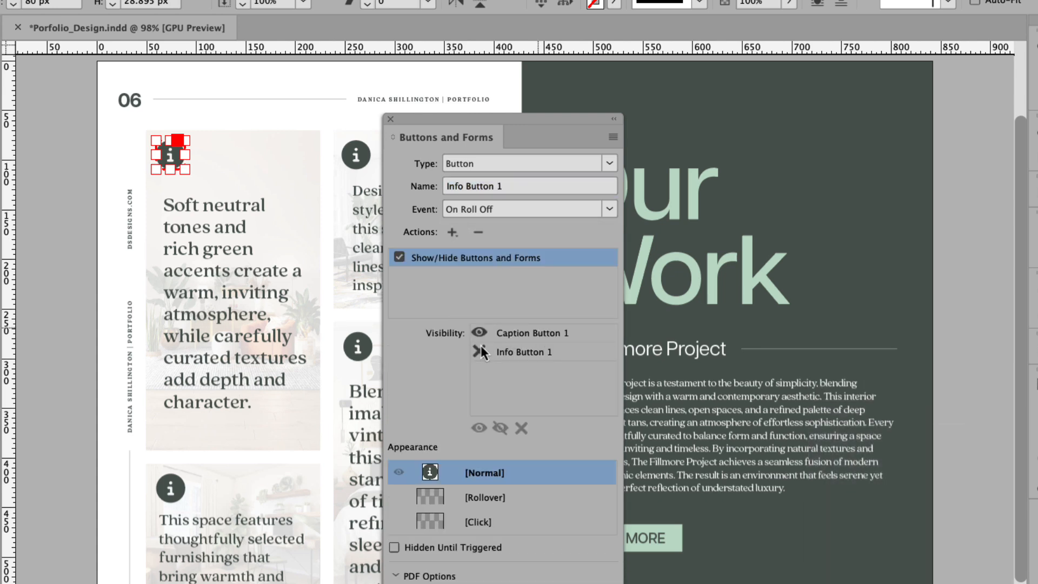
click(479, 351)
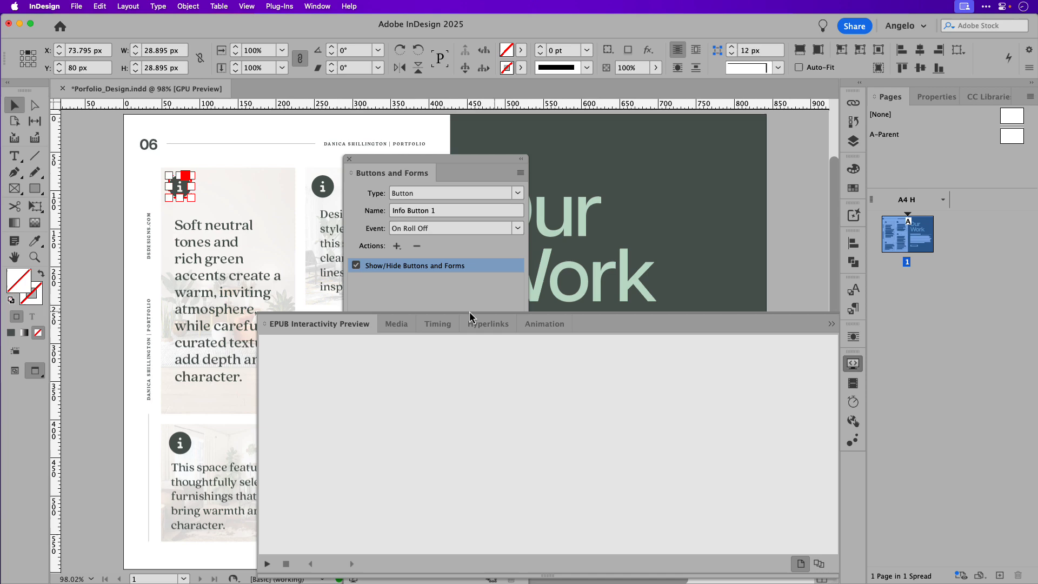
mouse_move(318, 457)
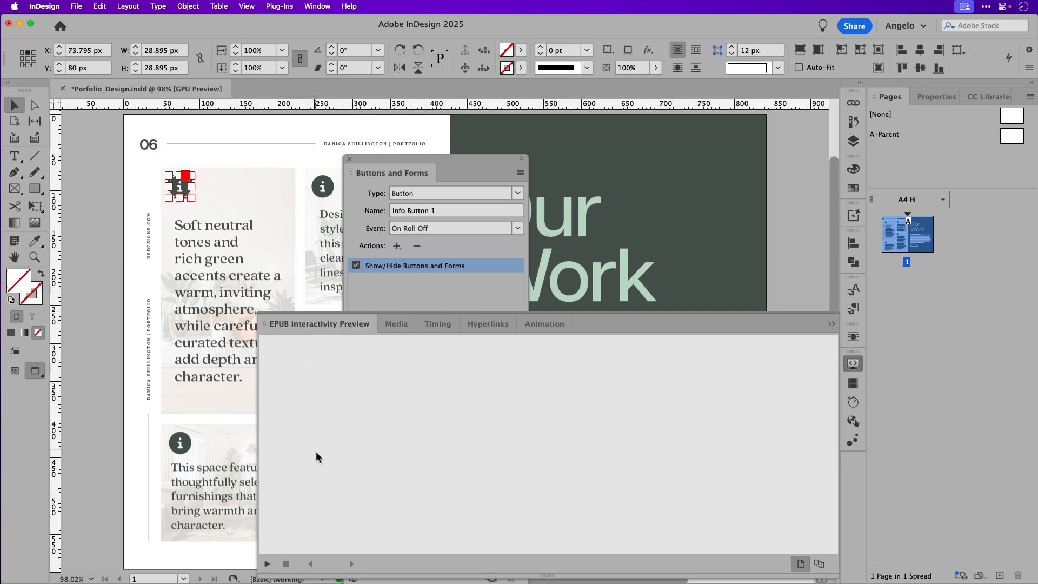
Open the EPUB Interactivity Preview panel to test the rollover buttons
click(267, 563)
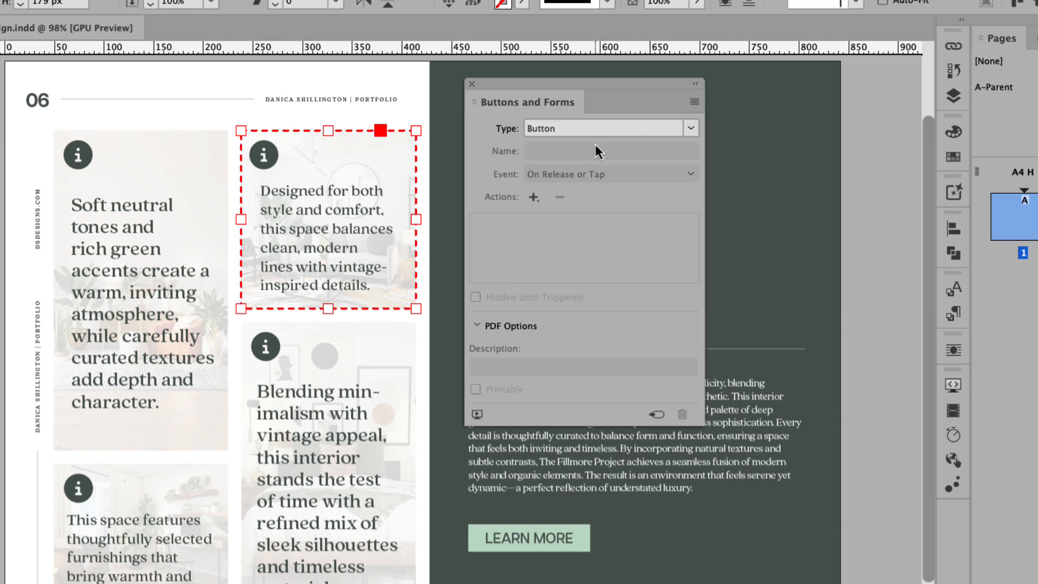
Rename the second caption button to 'Caption Button 2' and tick Hidden Until Triggered
click(611, 150)
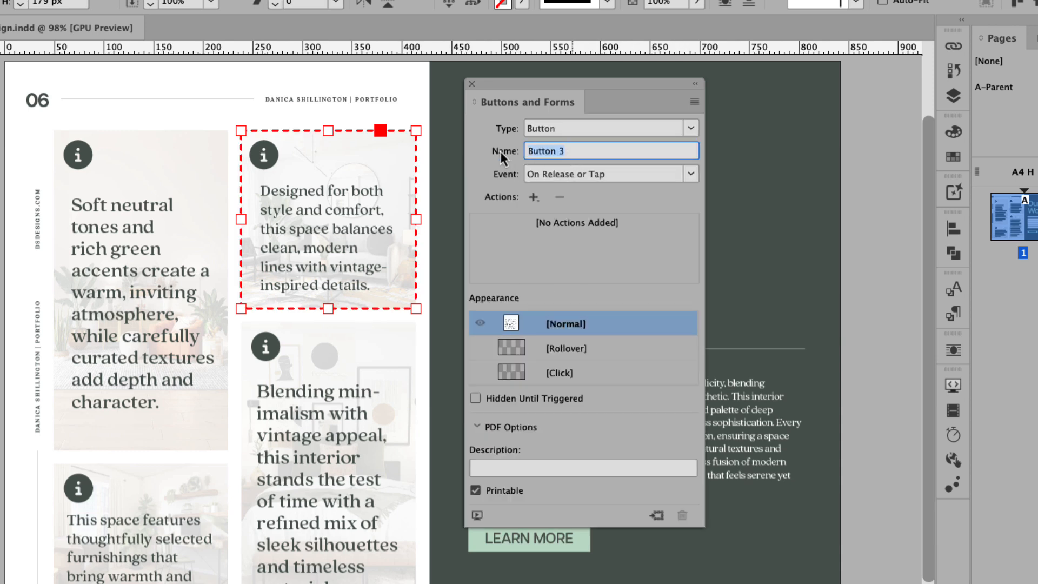
text(Caption B)
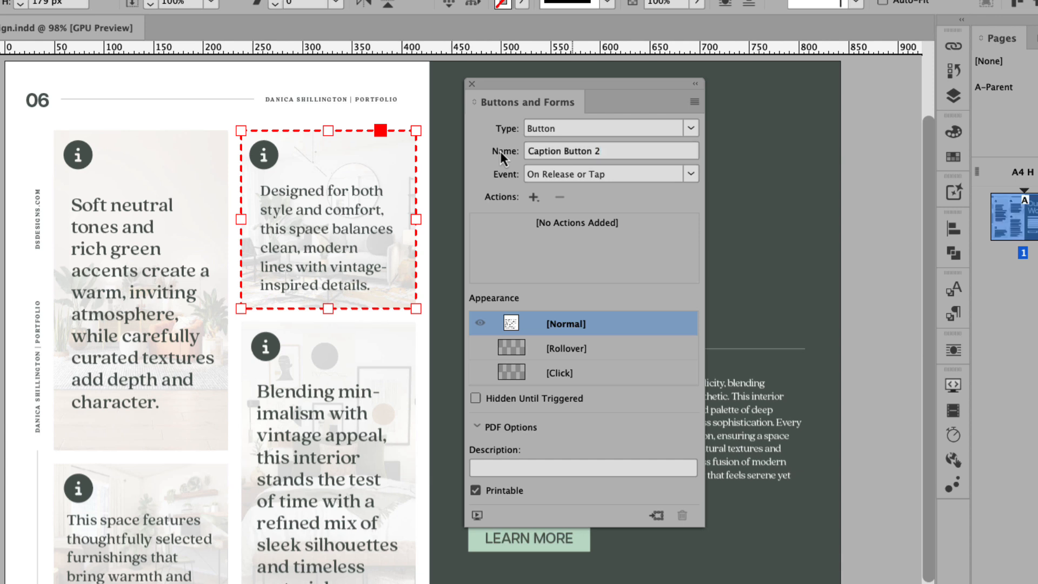
mouse_move(645, 205)
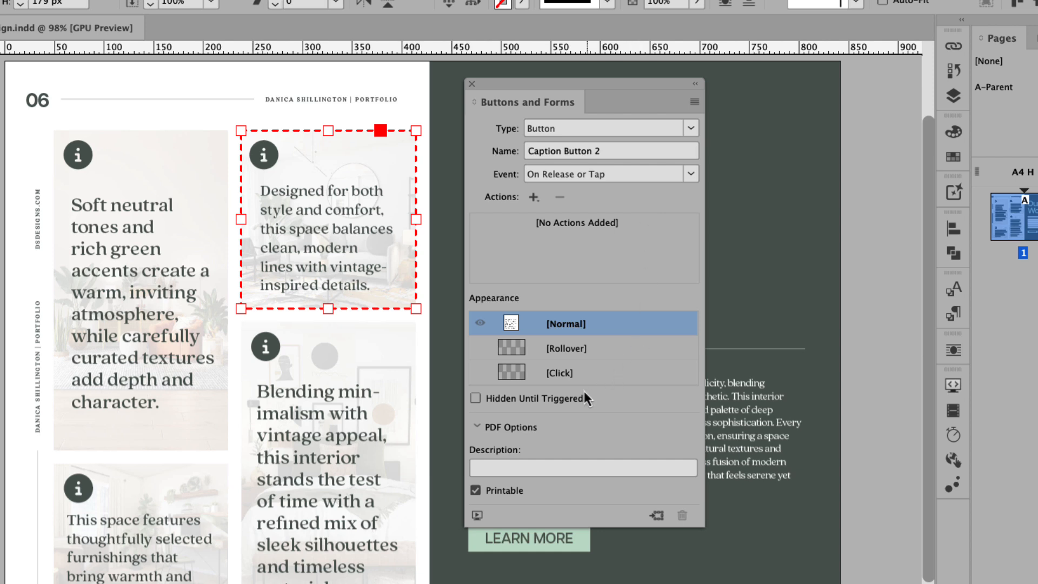
click(475, 398)
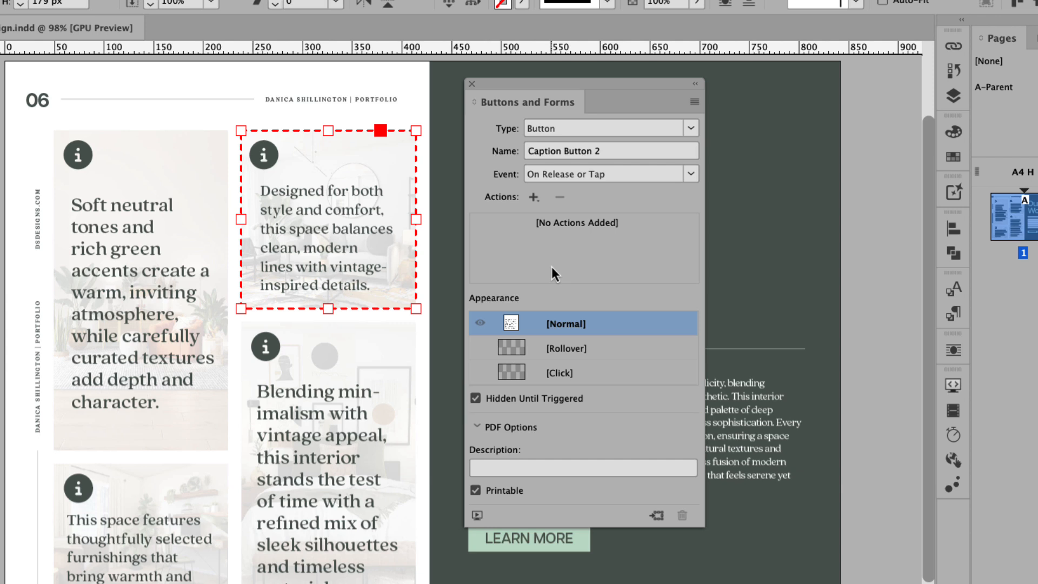
mouse_move(278, 172)
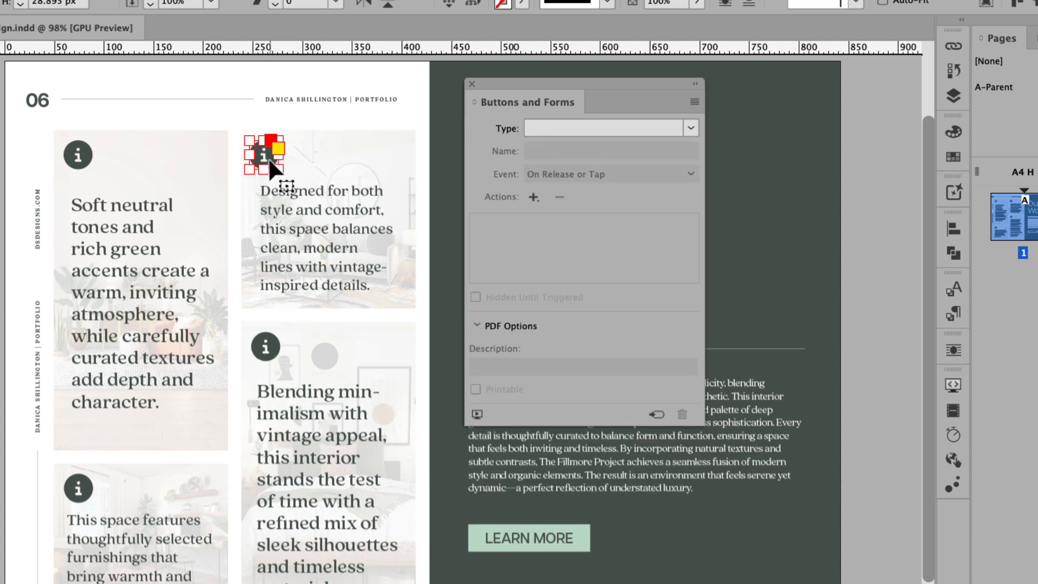
Make the second info icon 'Info Button 2', showing Caption Button 2 on roll over
click(690, 128)
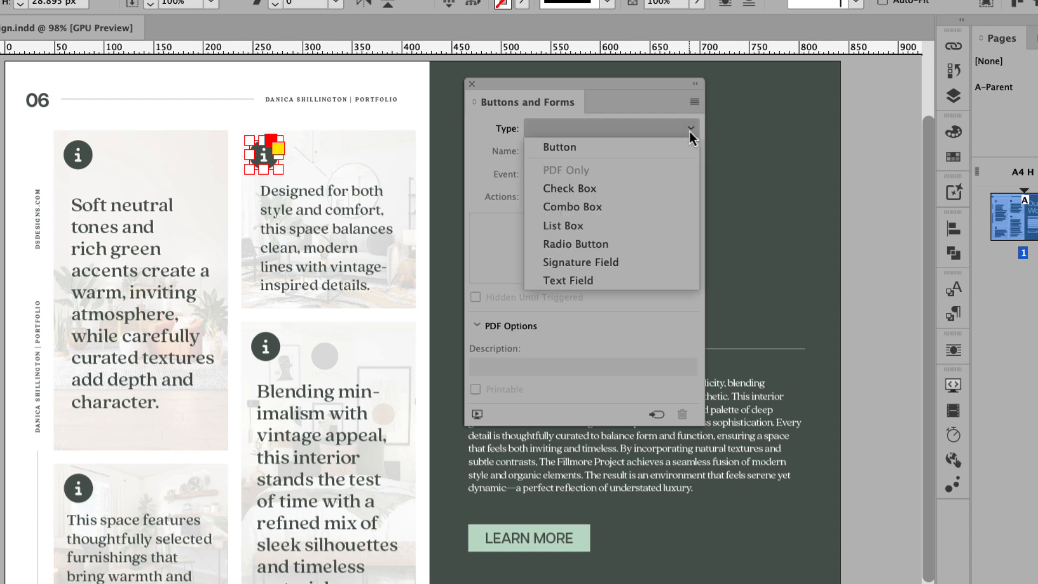
click(558, 147)
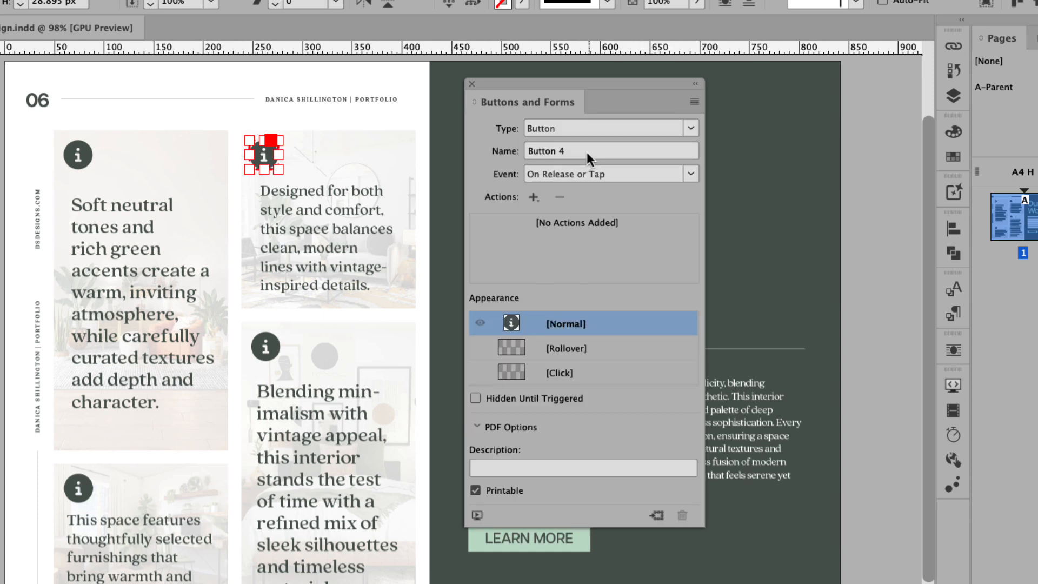
text(Info)
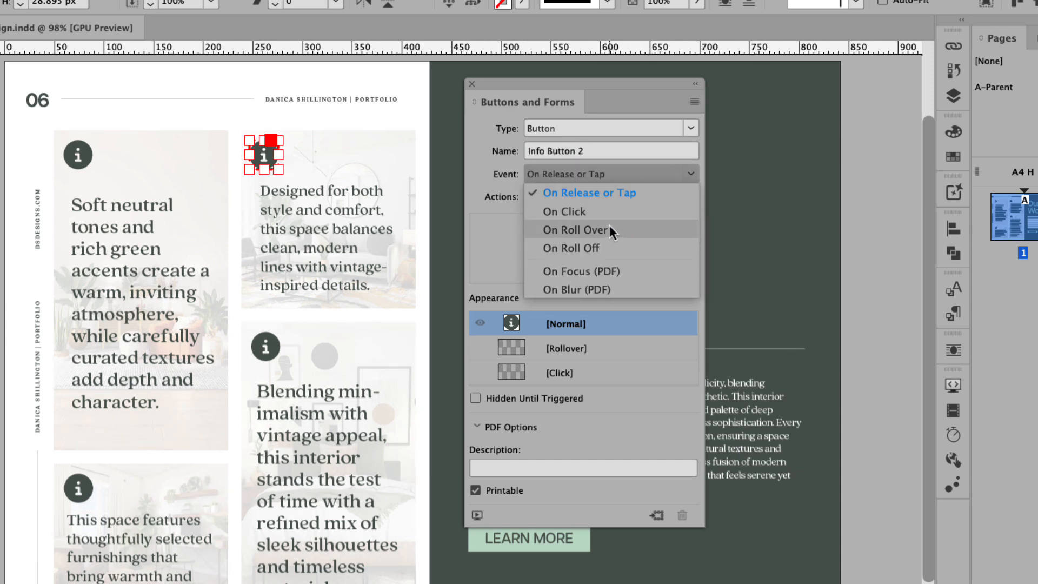
click(574, 230)
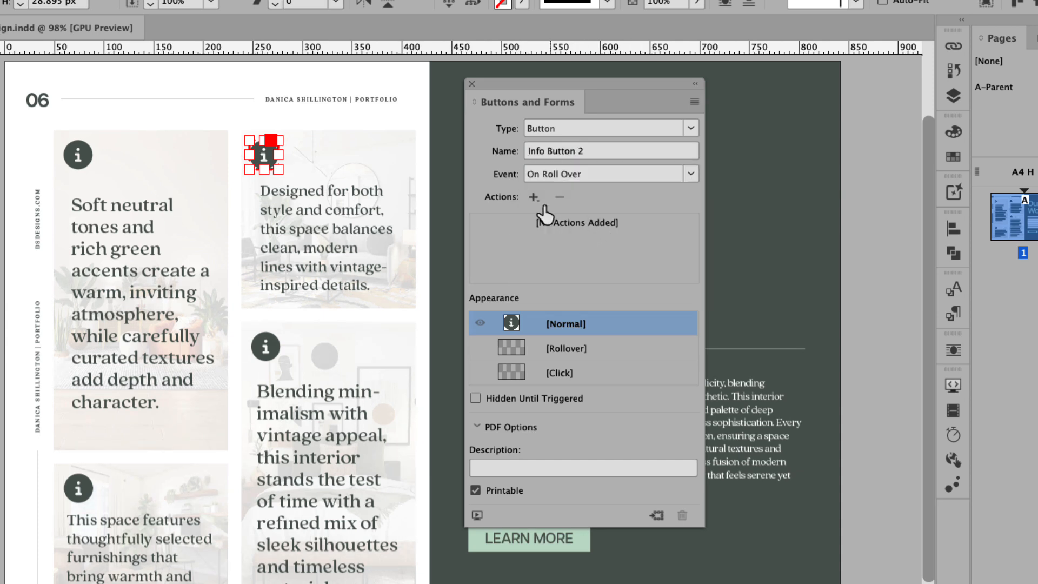
click(534, 197)
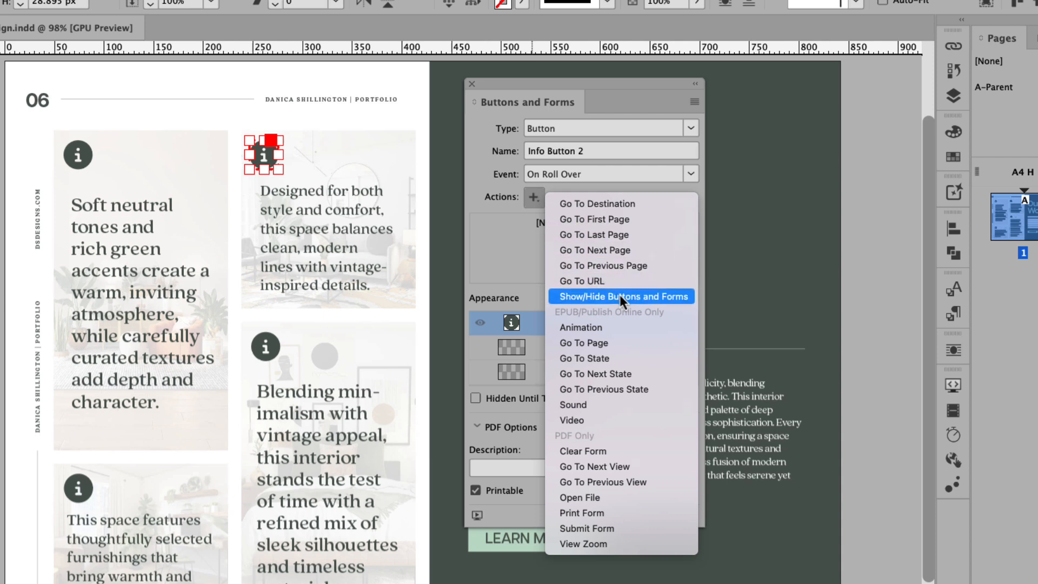
click(621, 296)
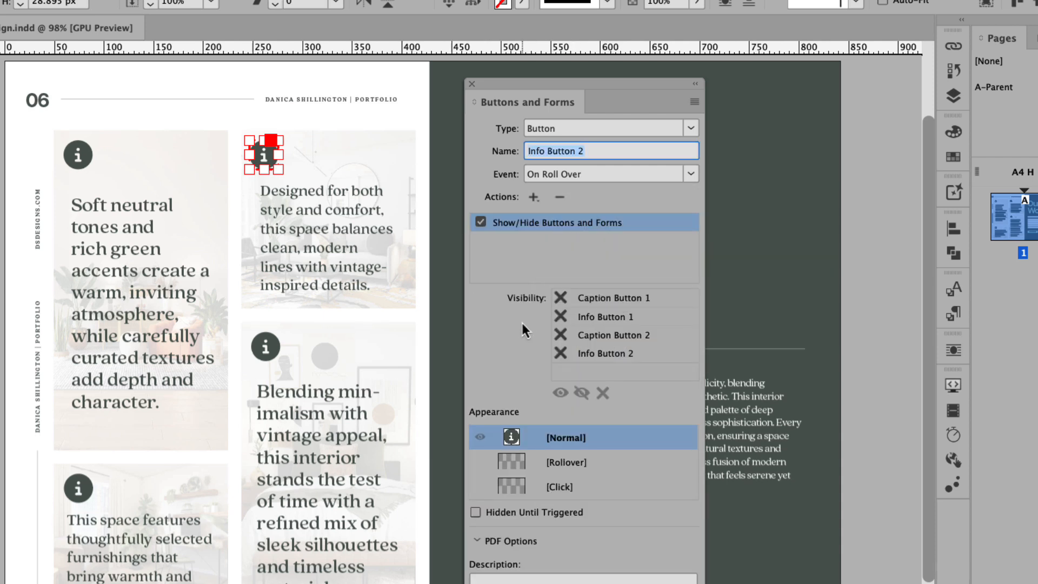
click(561, 334)
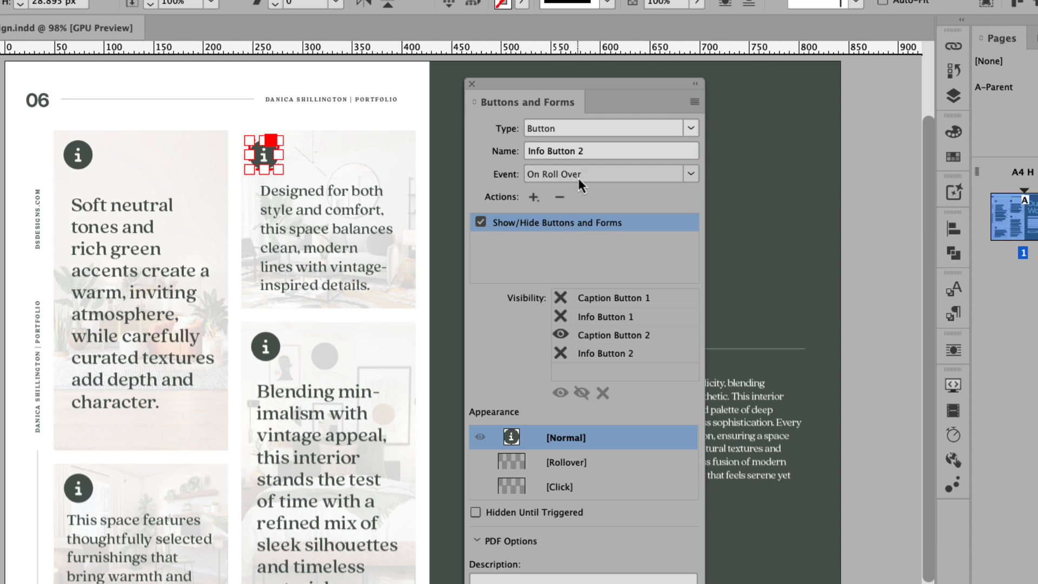
Add an On Roll Off Show/Hide action that hides Caption Button 2
click(691, 174)
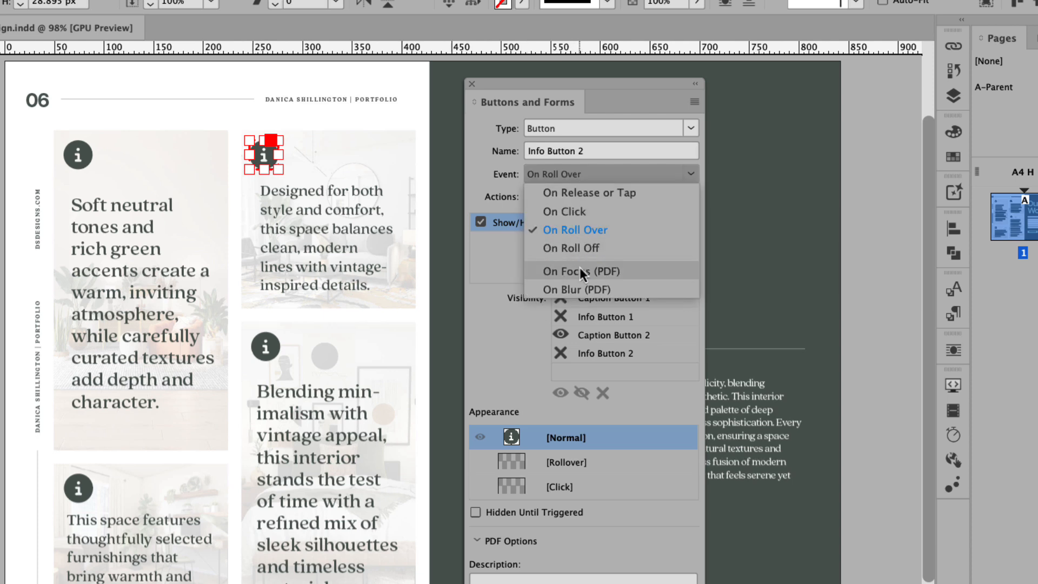
click(571, 248)
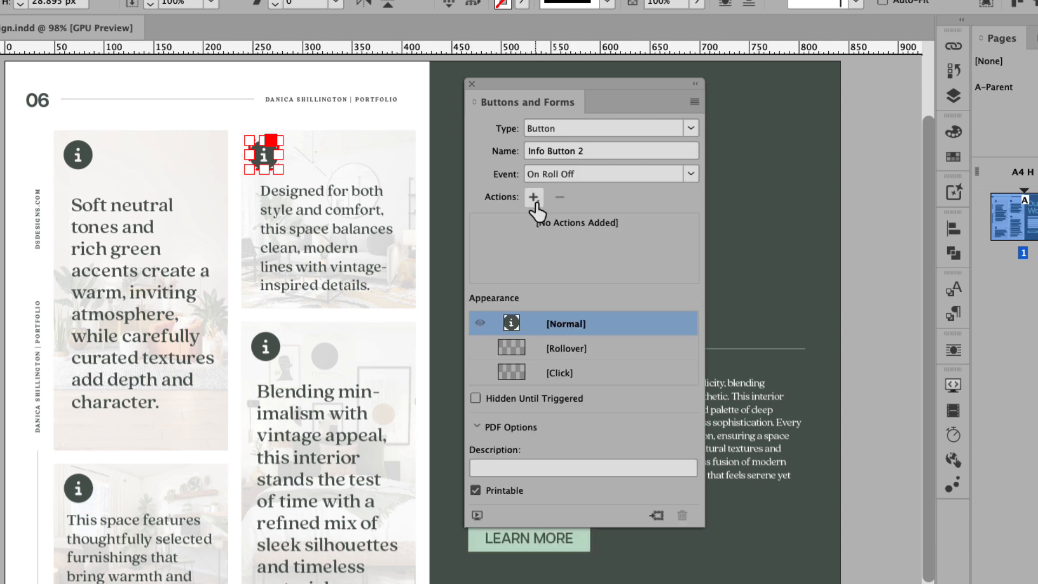
click(534, 197)
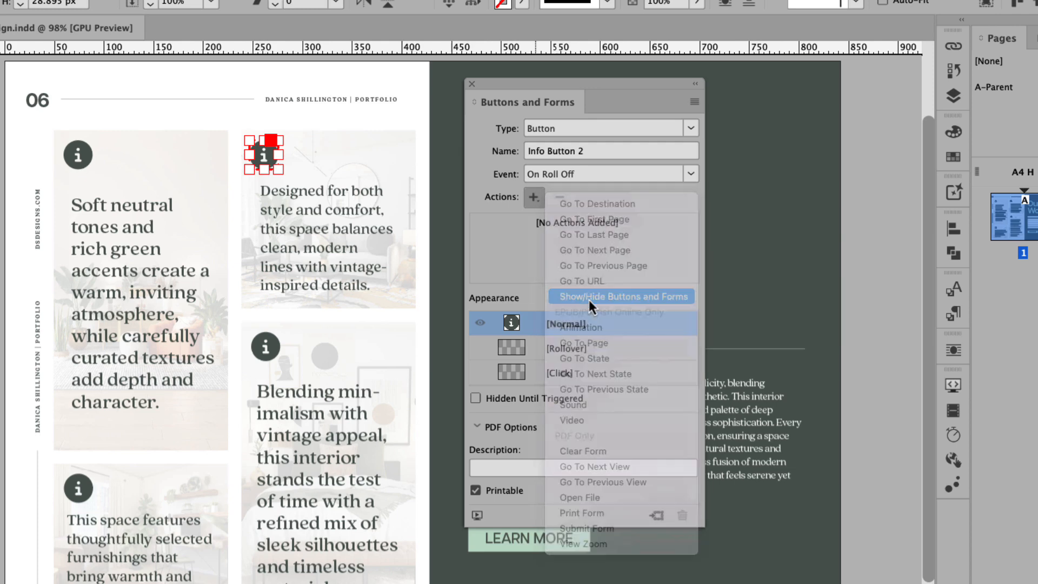
click(620, 297)
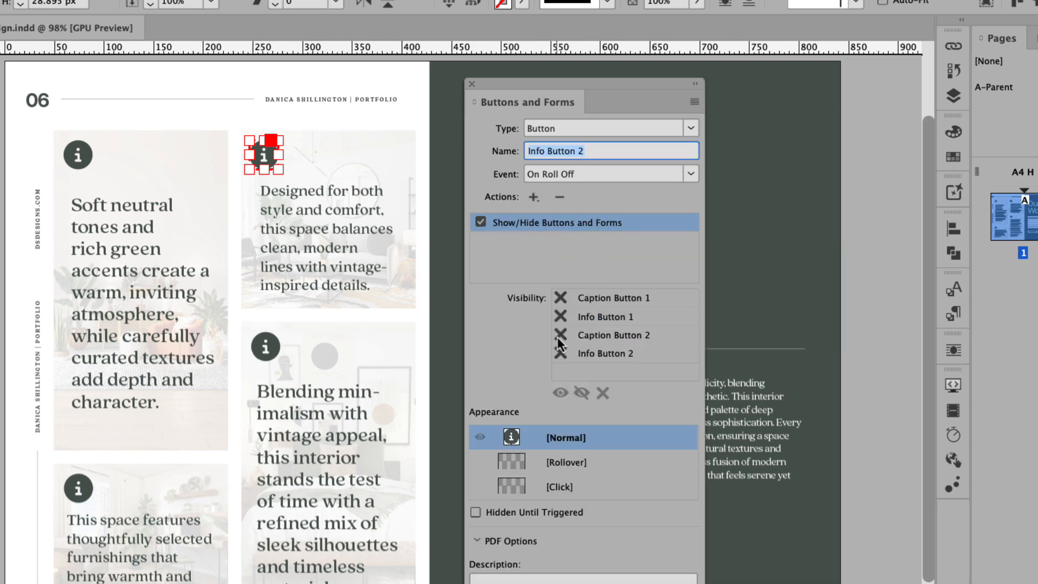
click(560, 335)
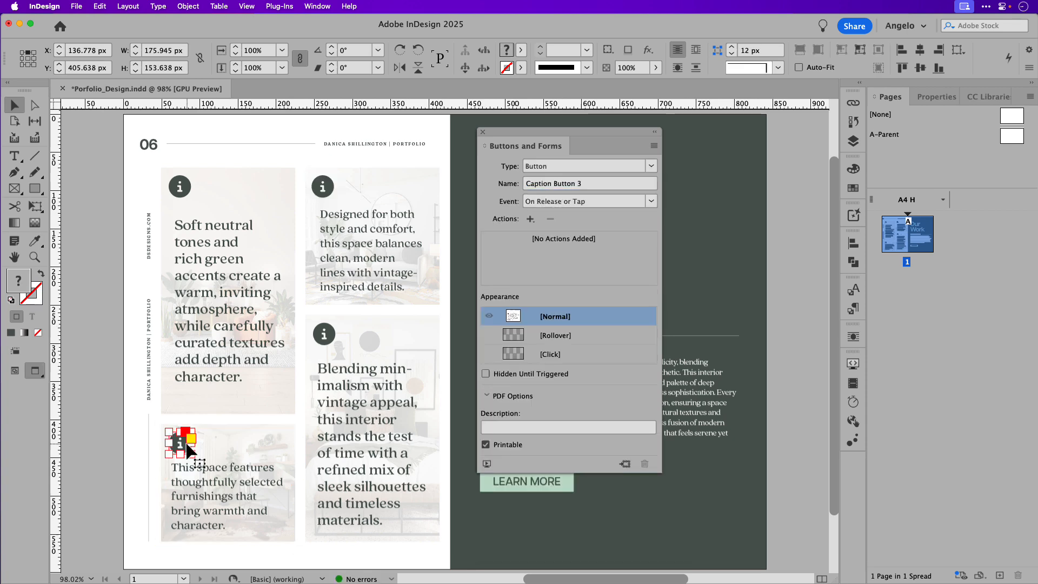
Give the bottom-left photo's info icon its hover show/hide button for Caption 3, then deselect
click(588, 201)
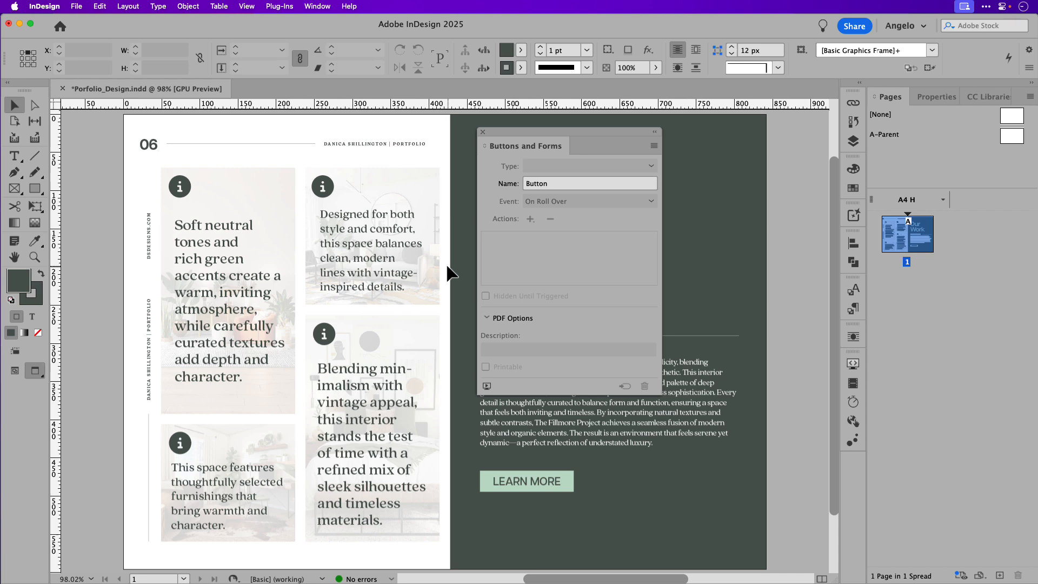
click(76, 6)
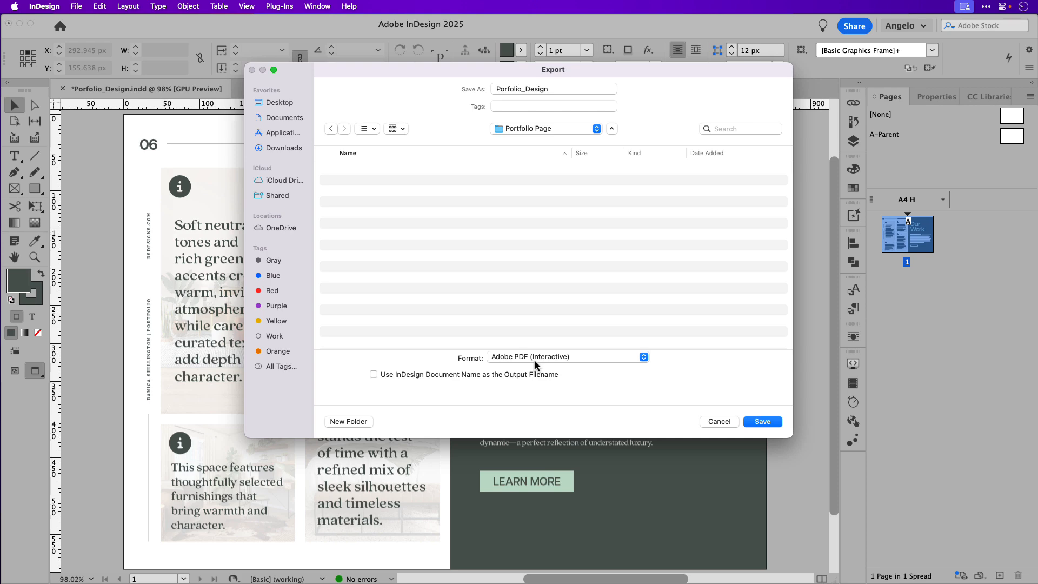
Export 'Porfolio_Design' as Adobe PDF (Interactive) to the Portfolio Page folder, reviewing compression settings
click(566, 356)
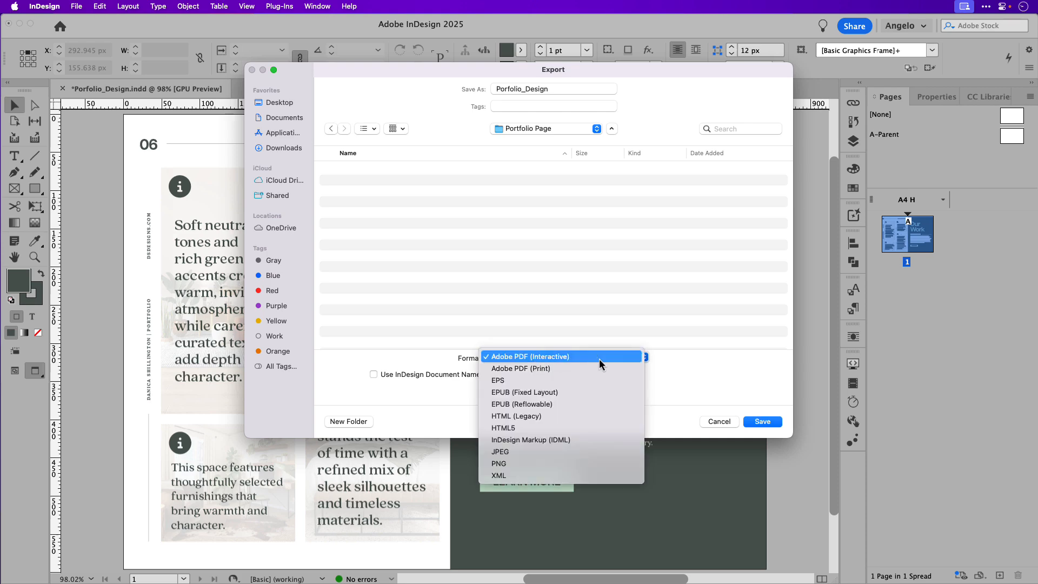
click(528, 356)
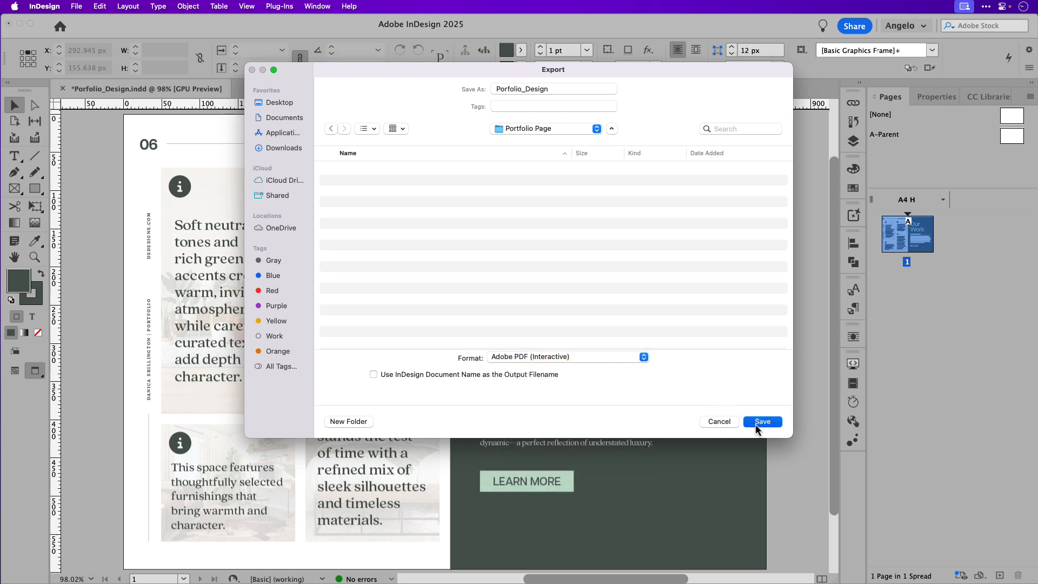
click(761, 421)
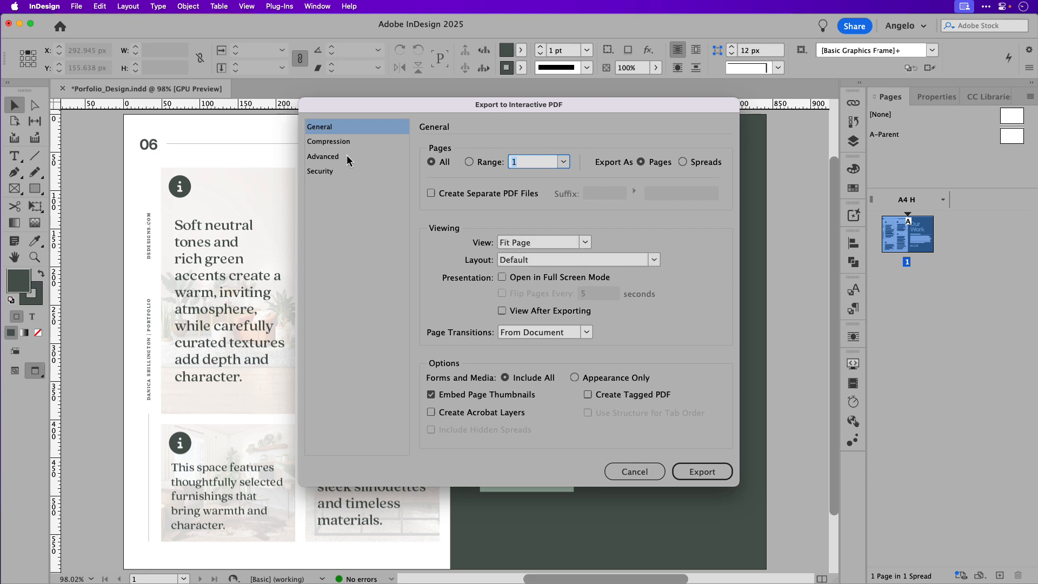
click(328, 141)
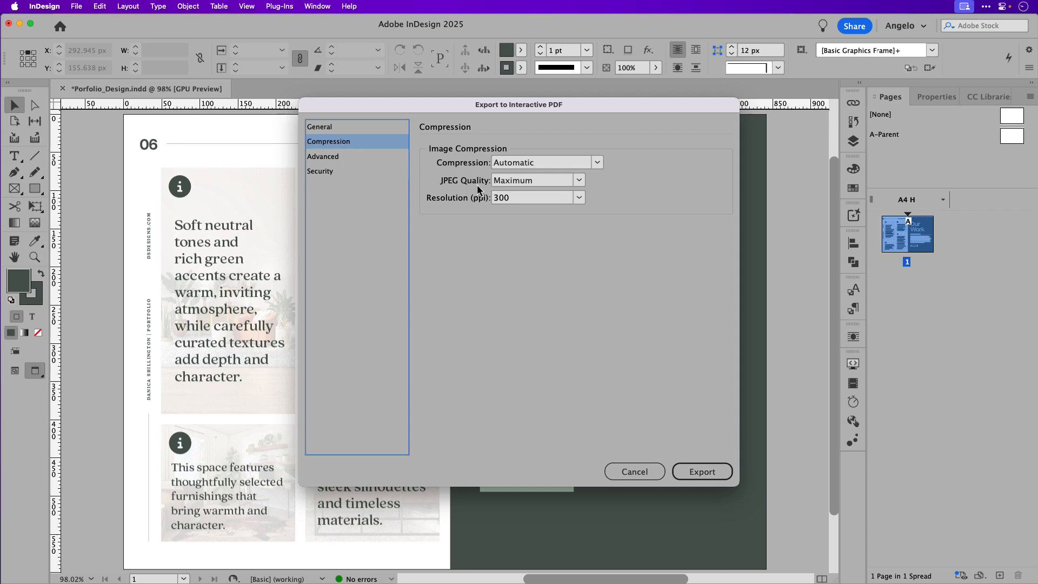
mouse_move(498, 221)
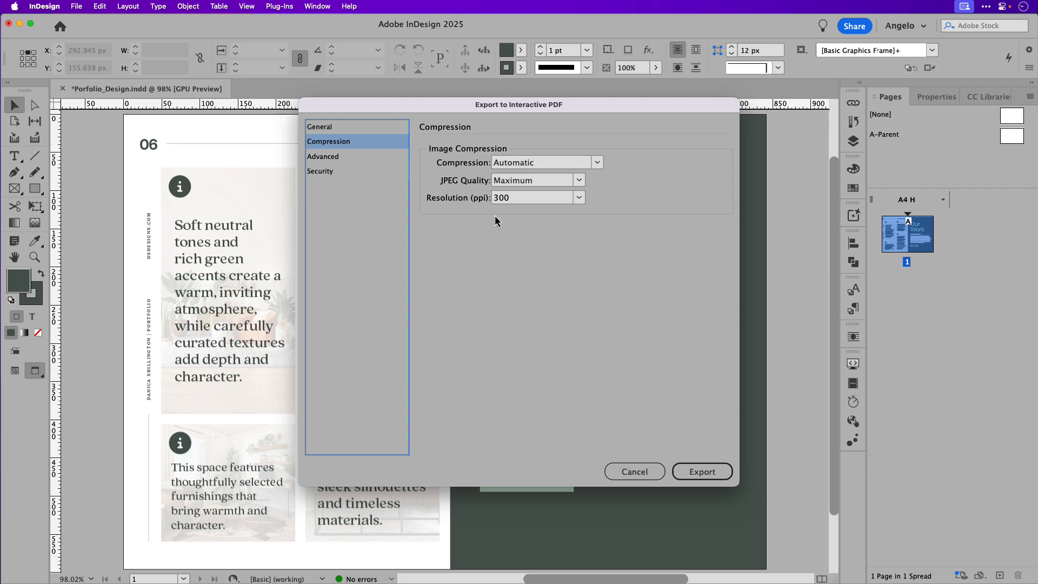
mouse_move(610, 331)
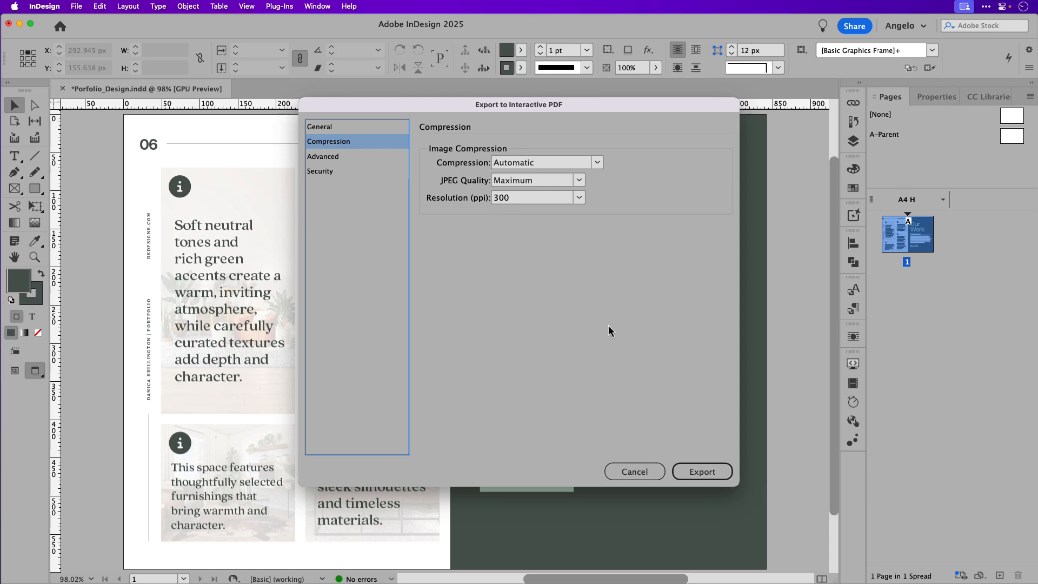
click(702, 472)
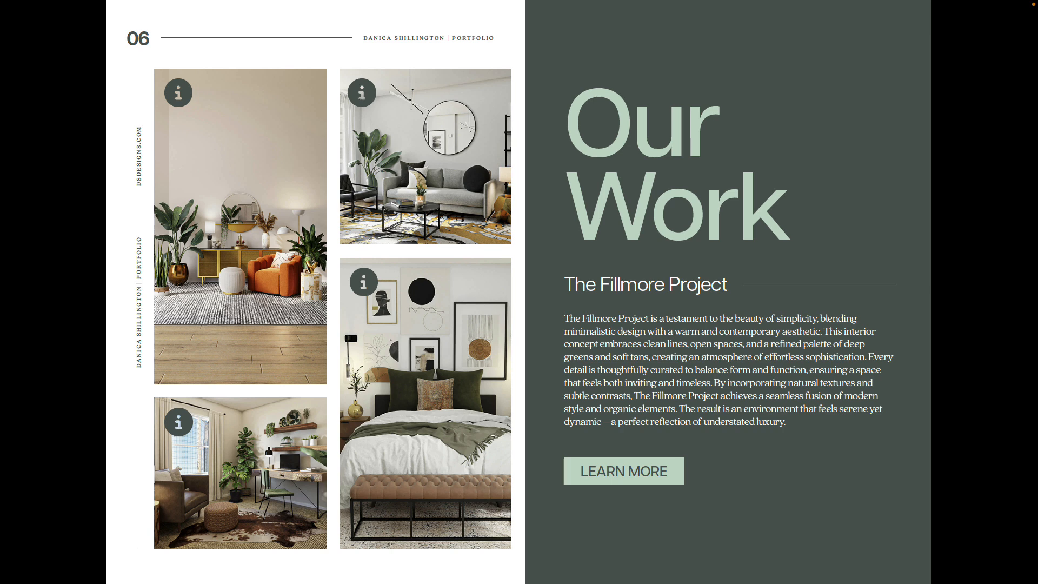
Test the top-left, top-right and bedroom photo info icons showing and hiding their captions
click(178, 92)
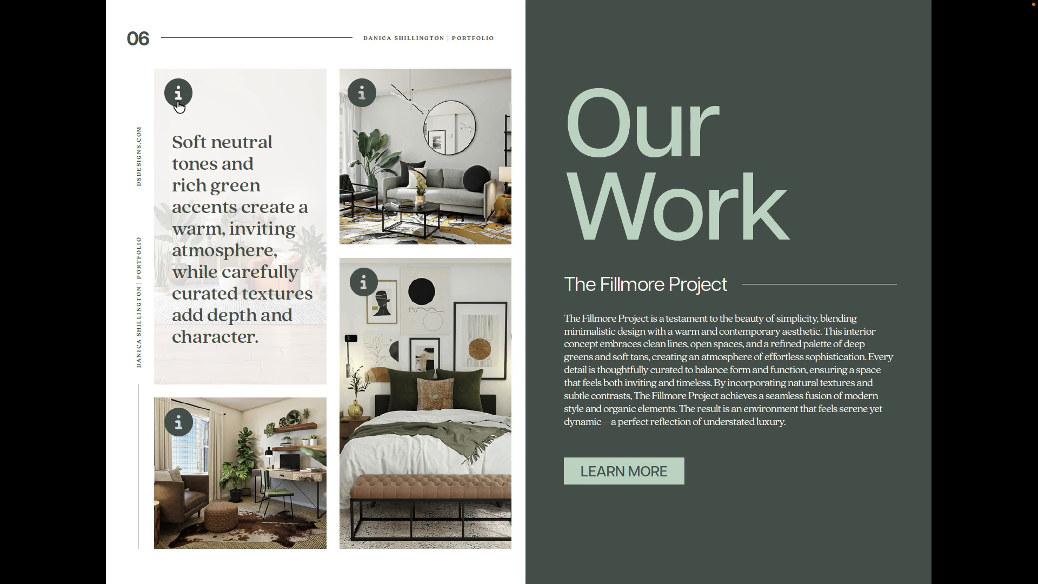
click(178, 92)
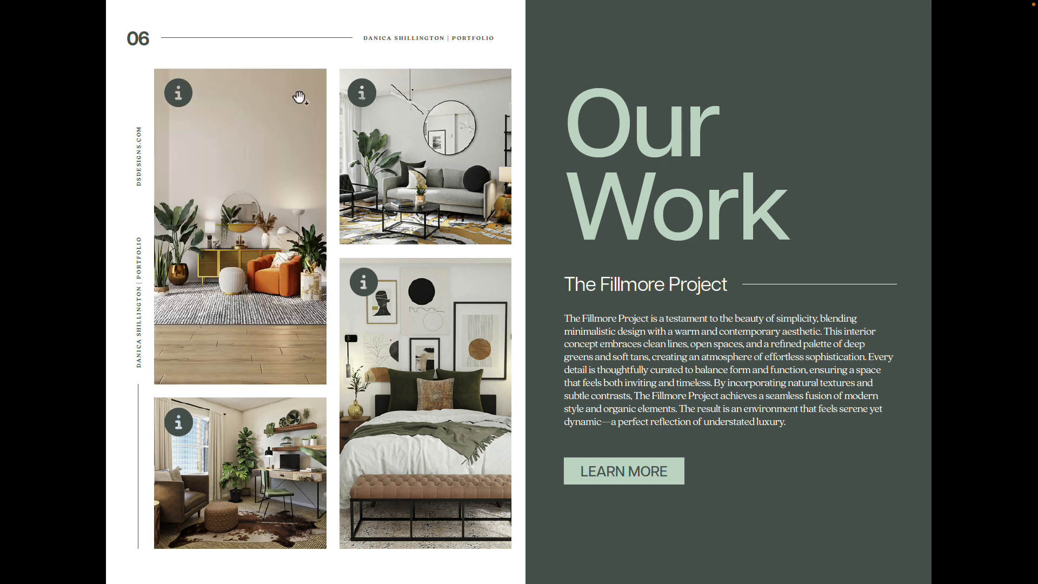
click(361, 92)
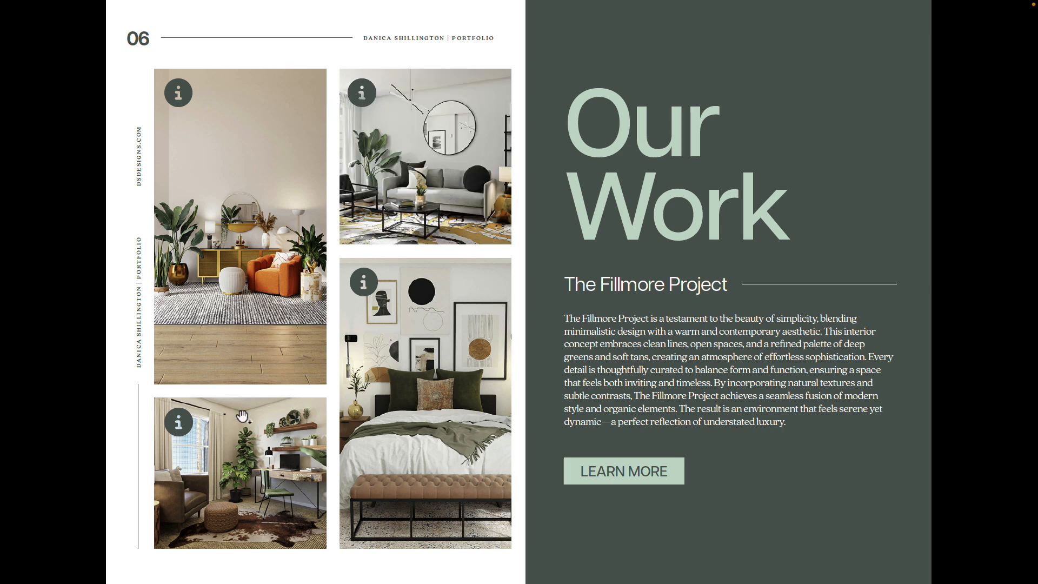
click(363, 282)
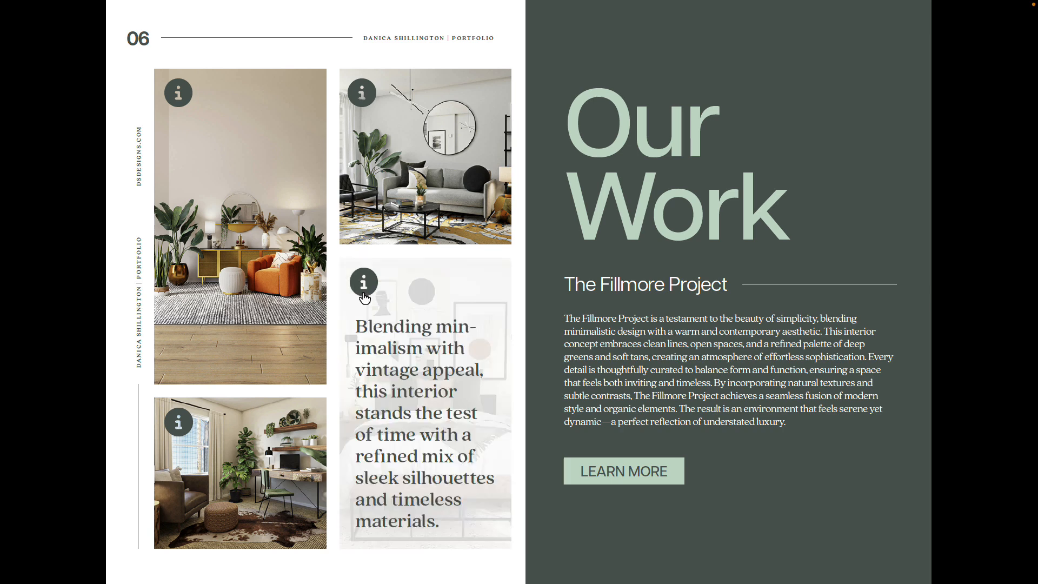